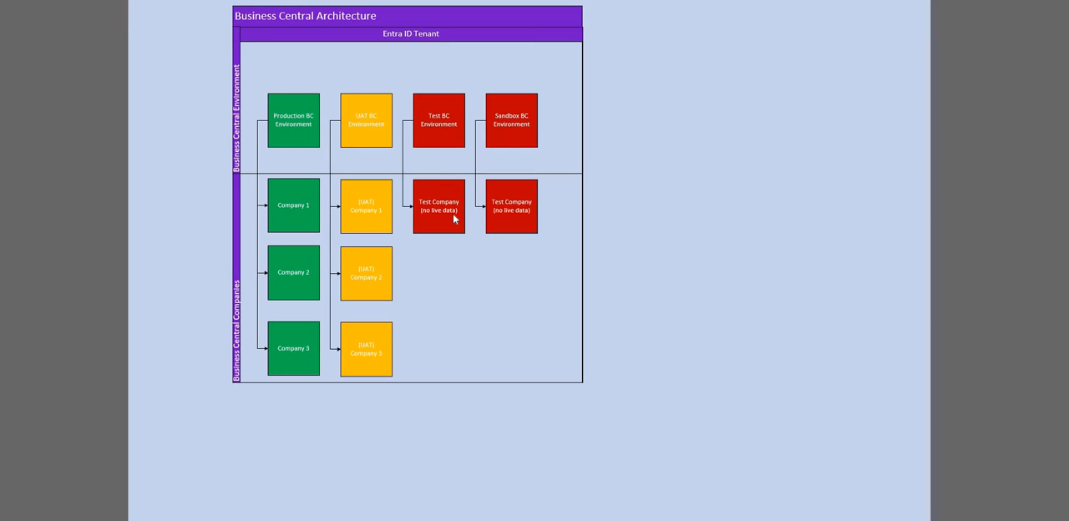
{"action": "mouse_move", "coordinate": [253, 29]}
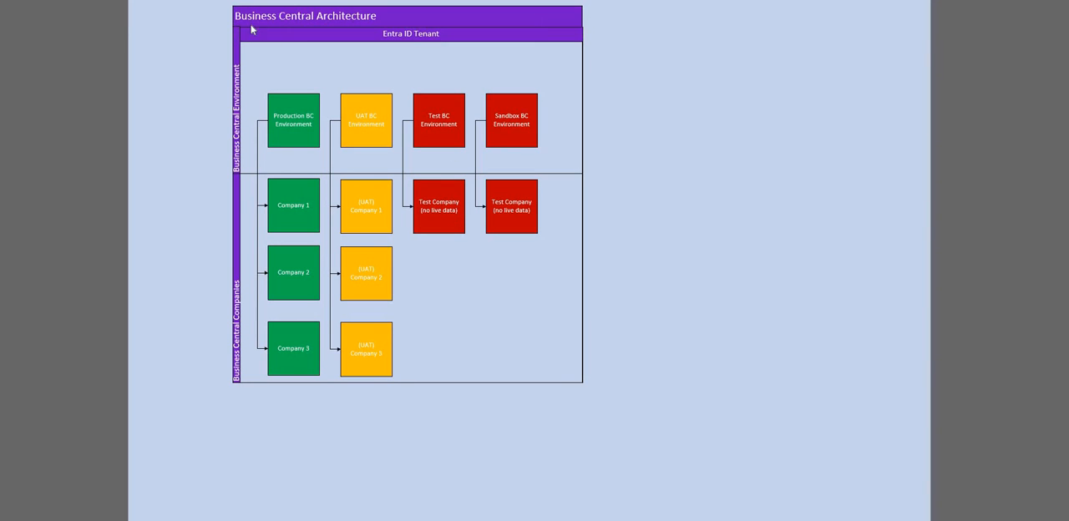
{"action": "mouse_move", "coordinate": [372, 28]}
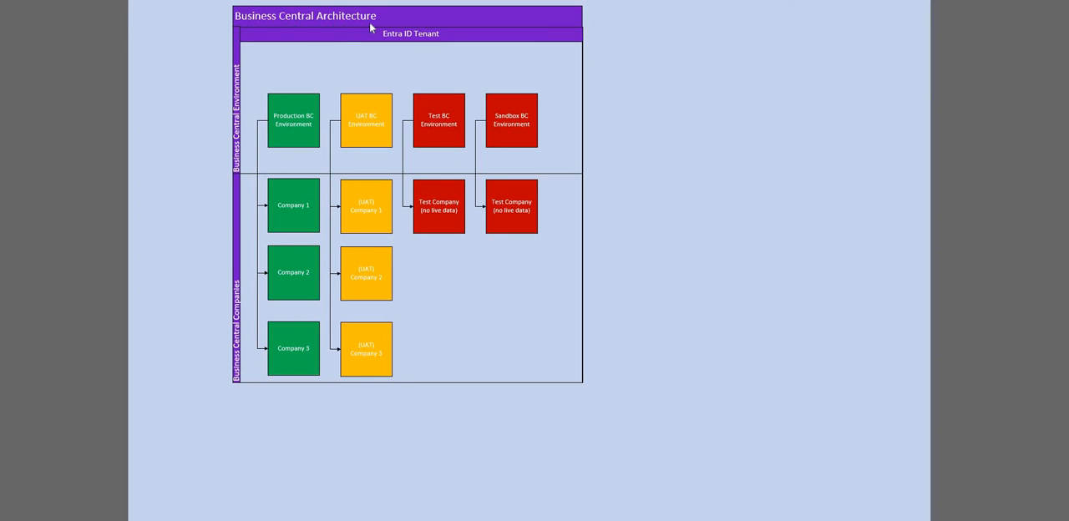
{"action": "mouse_move", "coordinate": [388, 46]}
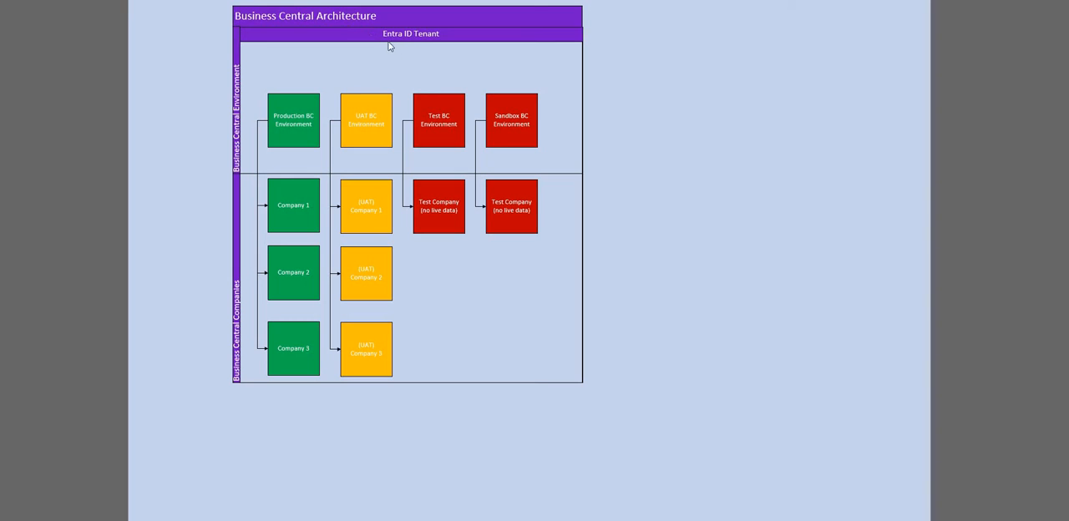
{"action": "mouse_move", "coordinate": [368, 39]}
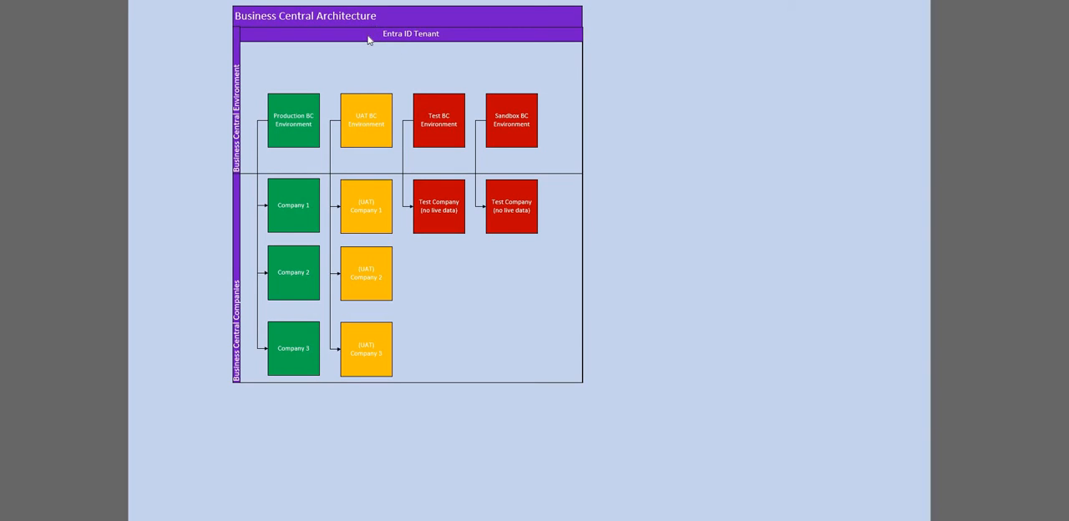
{"action": "mouse_move", "coordinate": [449, 45]}
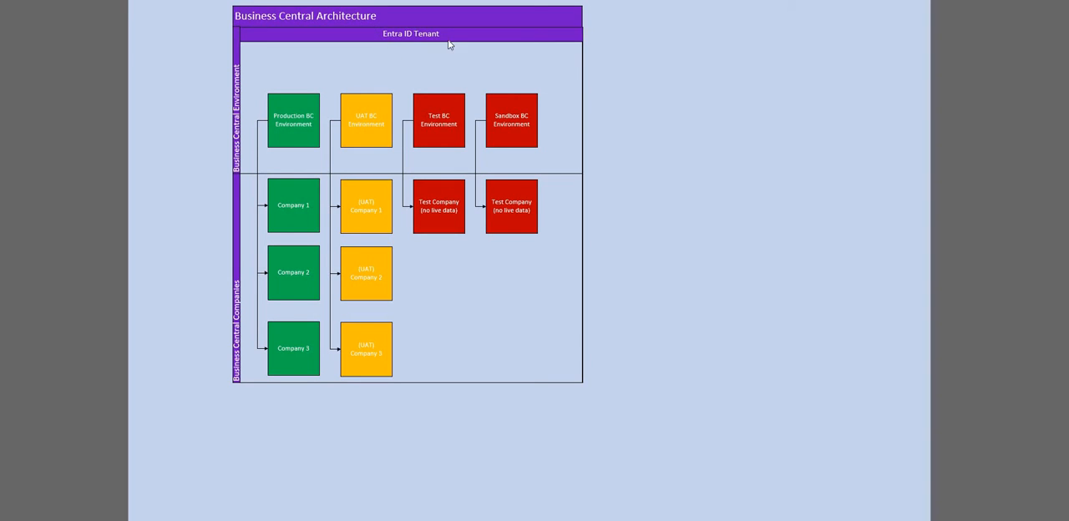
{"action": "mouse_move", "coordinate": [405, 50]}
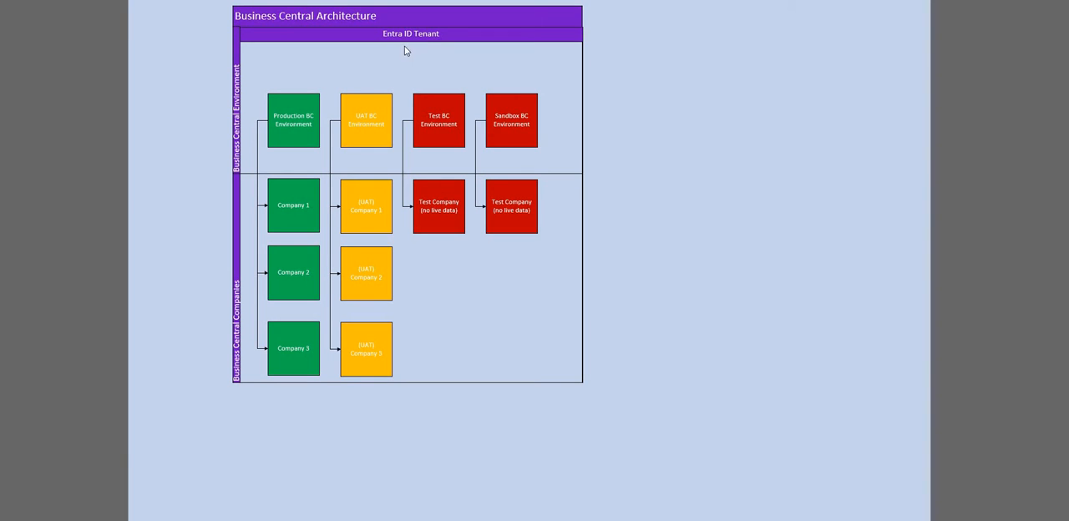
{"action": "mouse_move", "coordinate": [479, 164]}
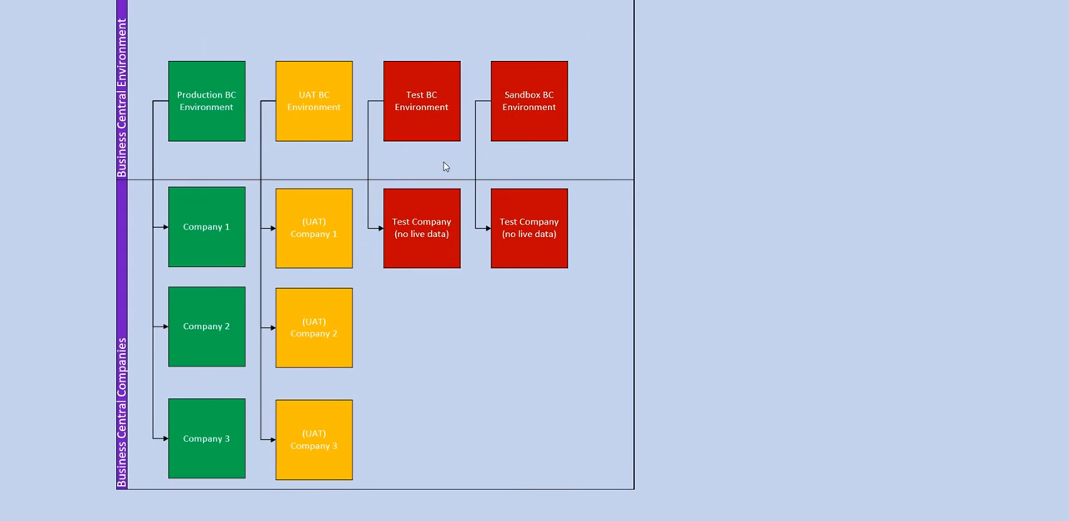
{"action": "mouse_move", "coordinate": [137, 117]}
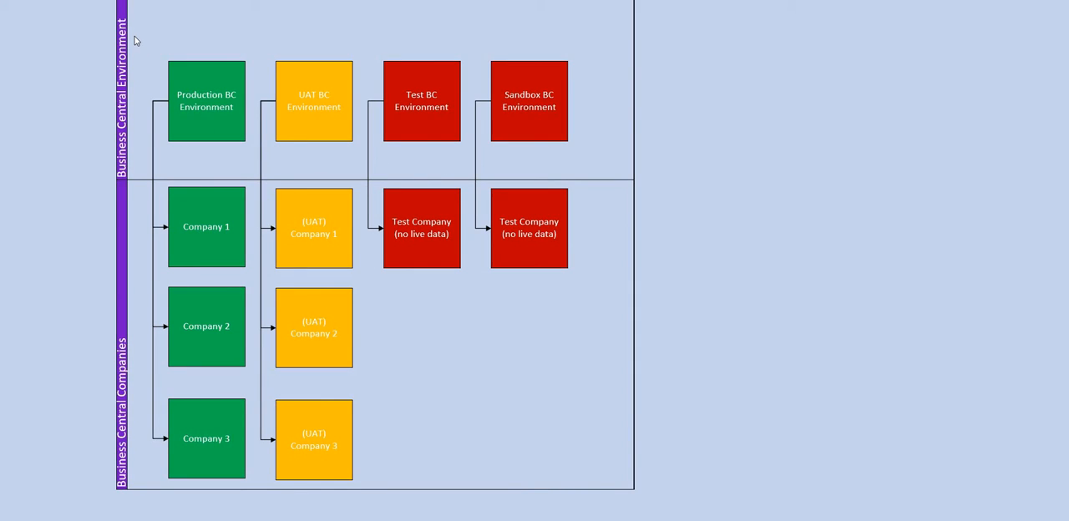
{"action": "mouse_move", "coordinate": [138, 48]}
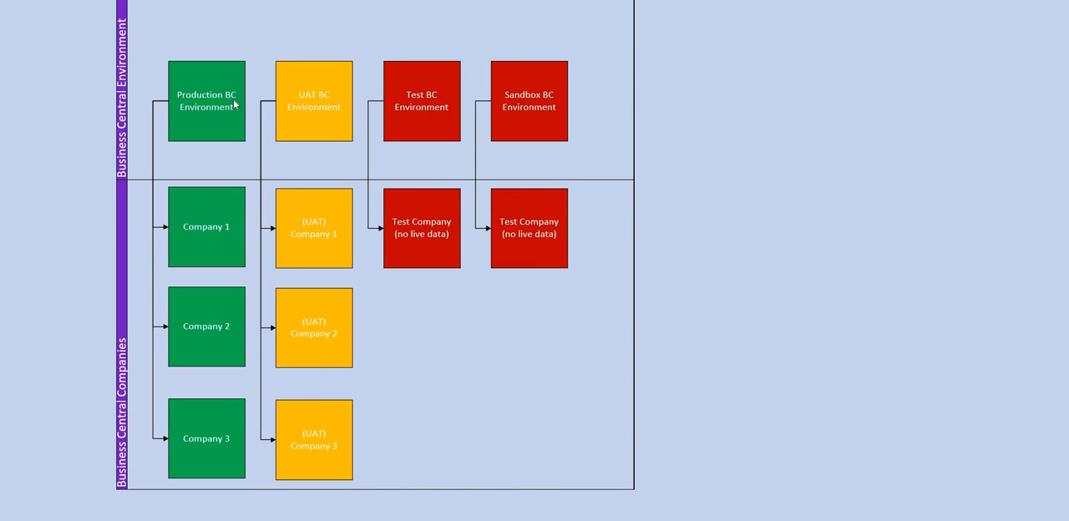
{"action": "mouse_move", "coordinate": [215, 126]}
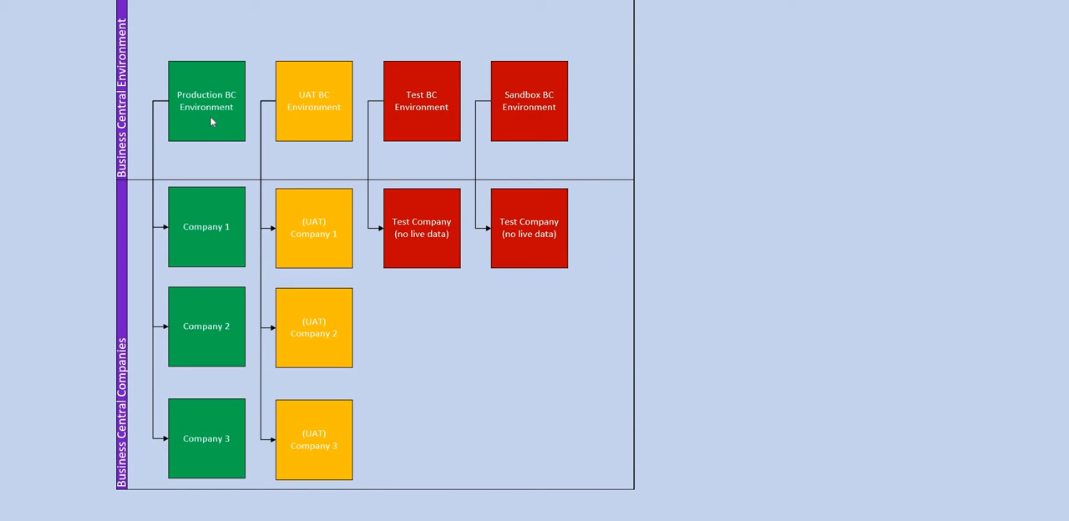
{"action": "mouse_move", "coordinate": [313, 117]}
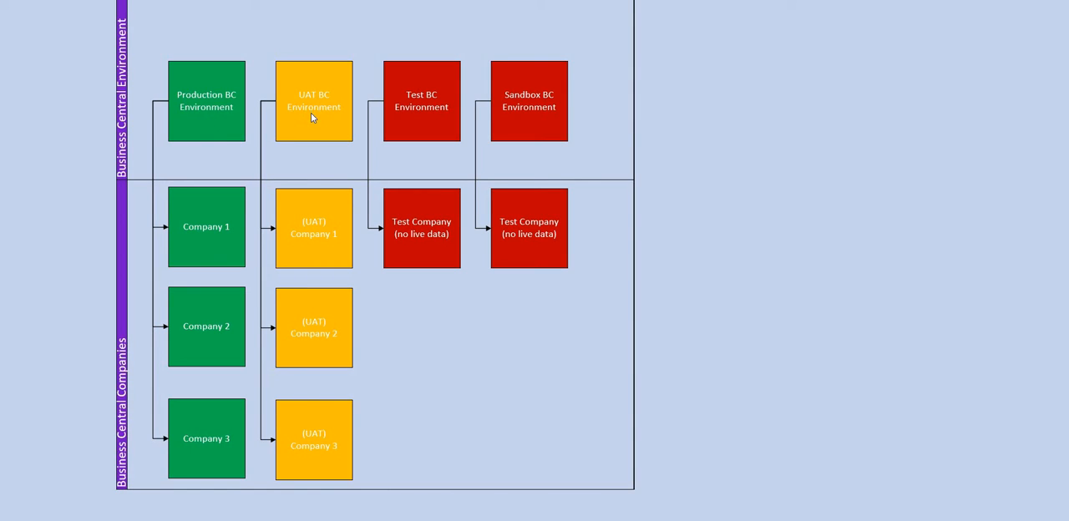
{"action": "mouse_move", "coordinate": [315, 112]}
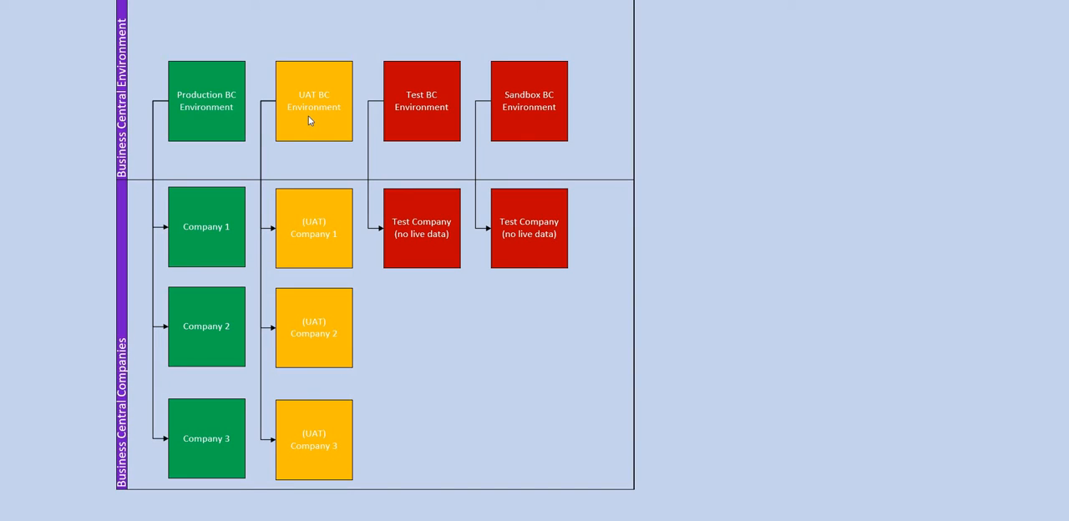
{"action": "mouse_move", "coordinate": [315, 129]}
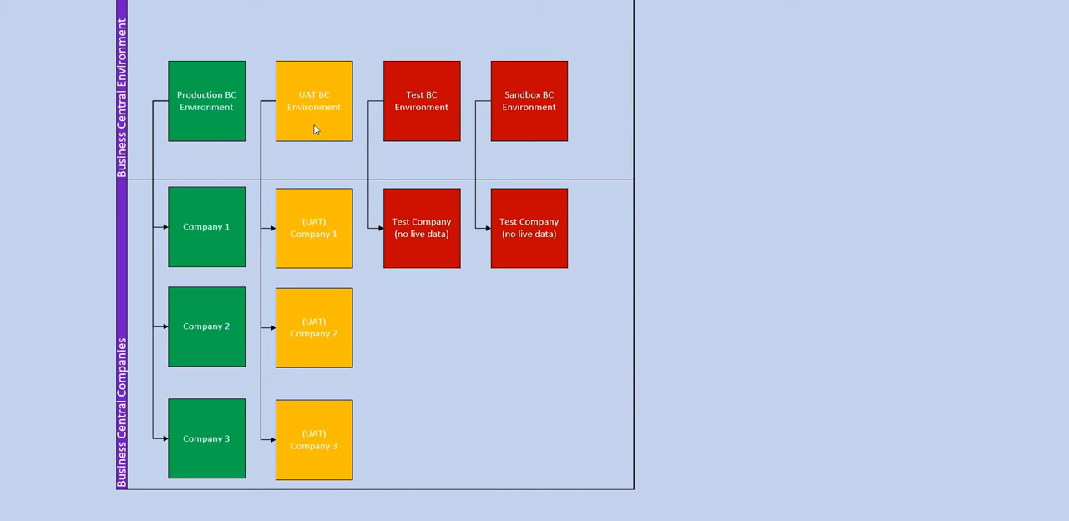
{"action": "mouse_move", "coordinate": [308, 127]}
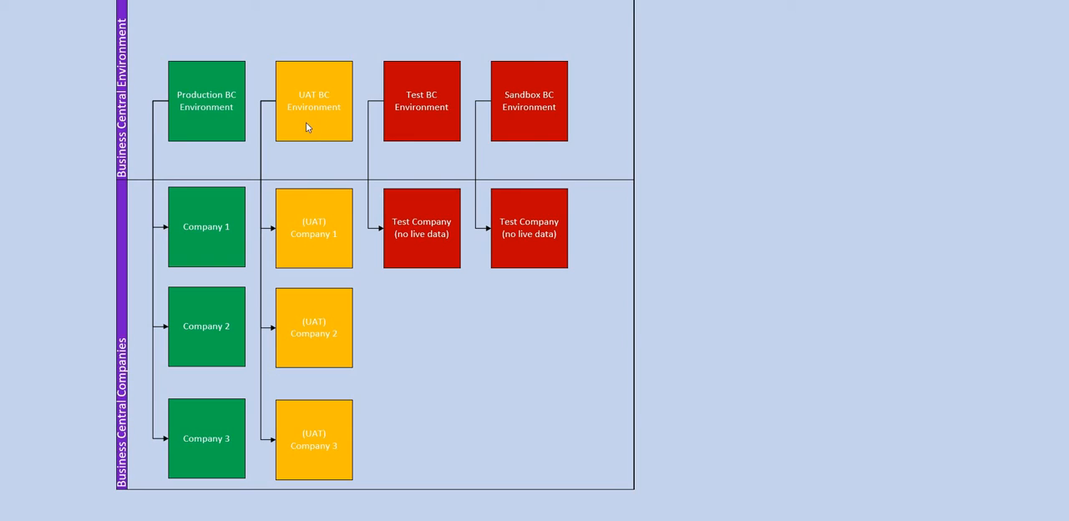
{"action": "mouse_move", "coordinate": [221, 125]}
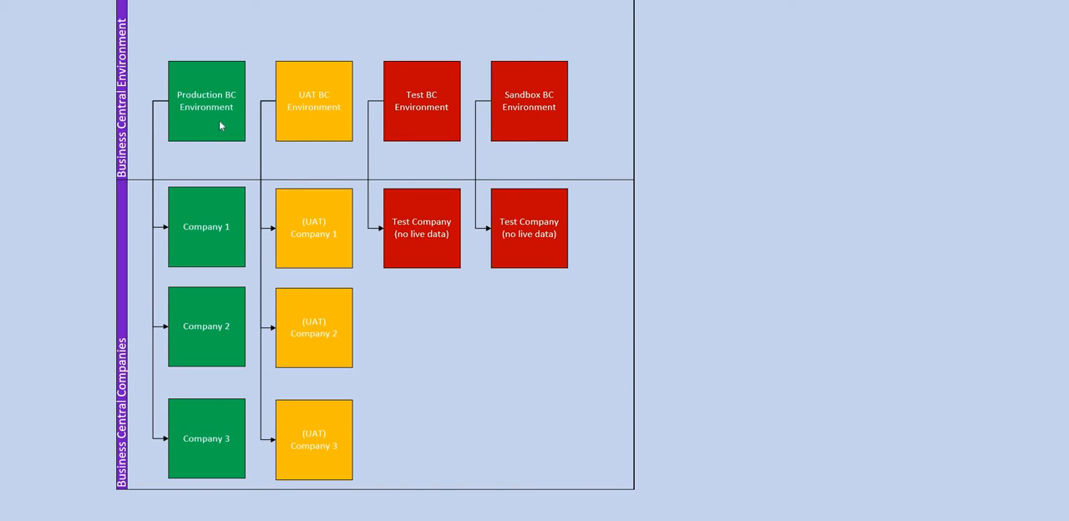
{"action": "mouse_move", "coordinate": [423, 105]}
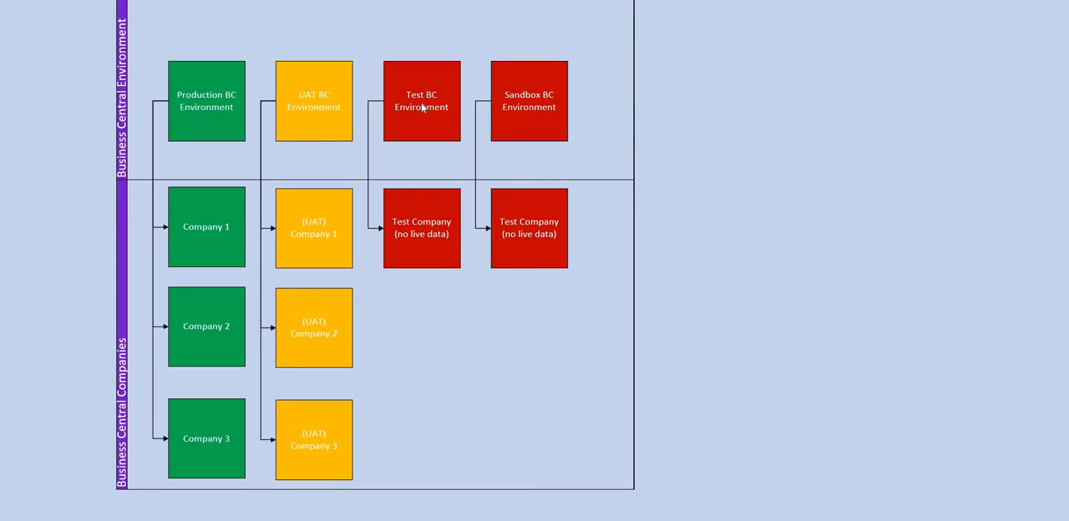
{"action": "mouse_move", "coordinate": [421, 108]}
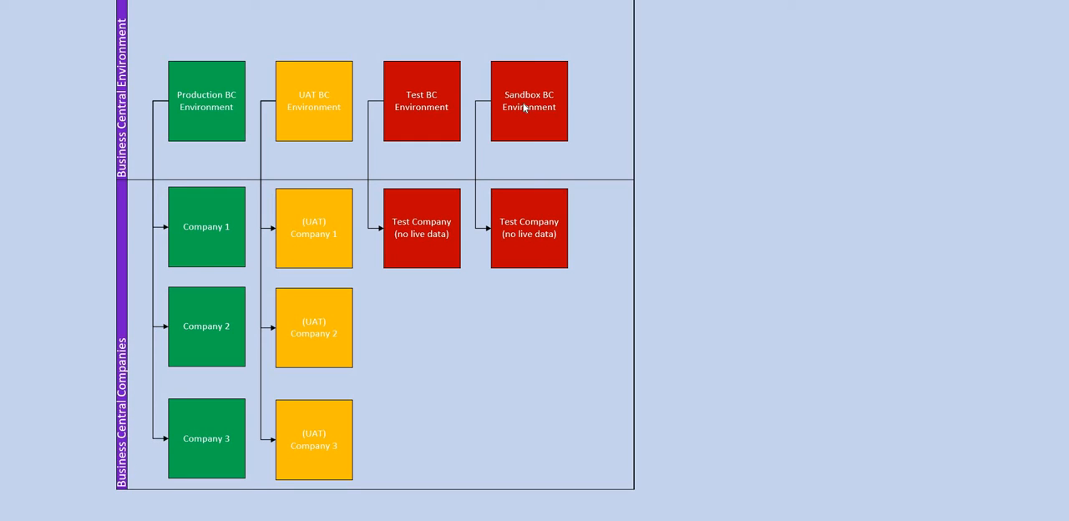
{"action": "mouse_move", "coordinate": [551, 128]}
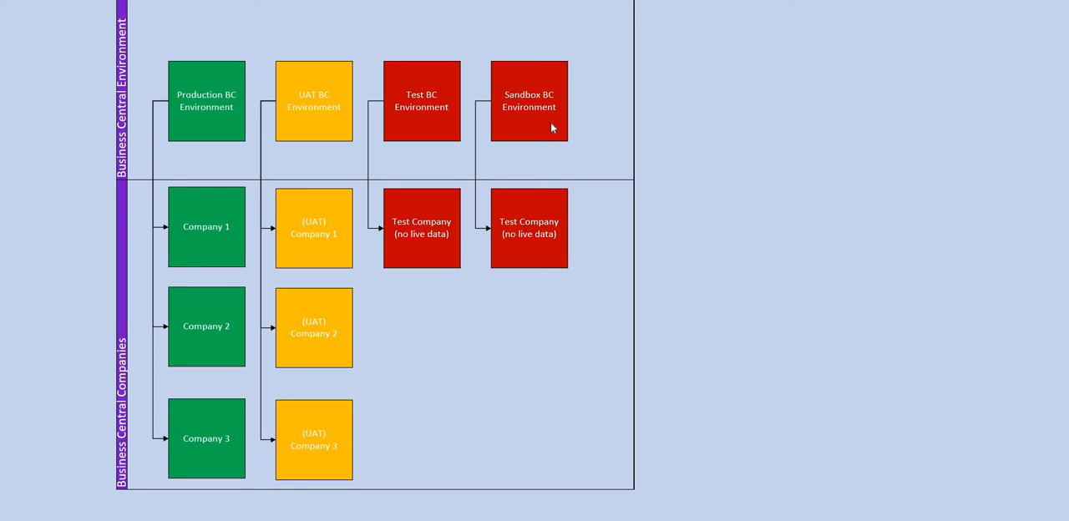
{"action": "mouse_move", "coordinate": [546, 122]}
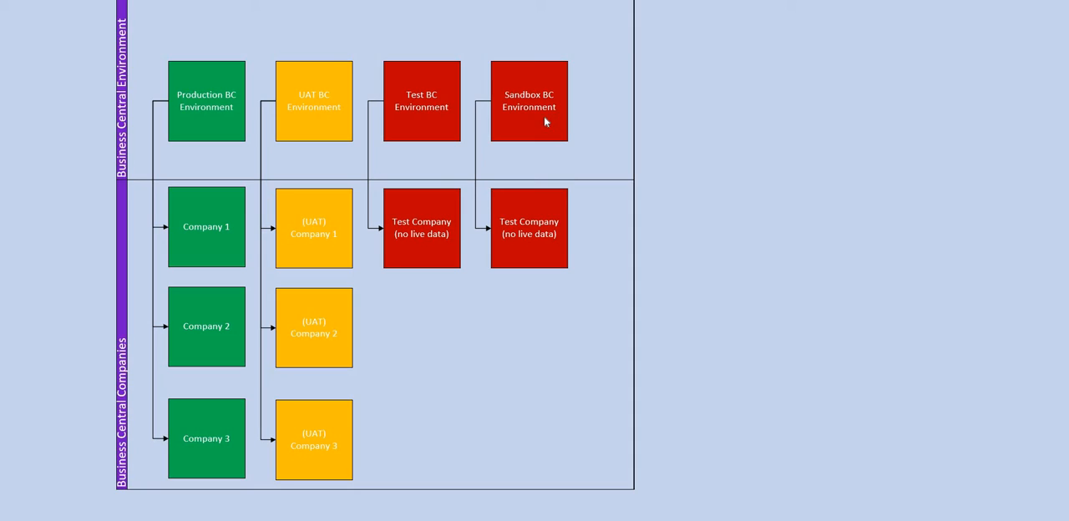
{"action": "mouse_move", "coordinate": [606, 149]}
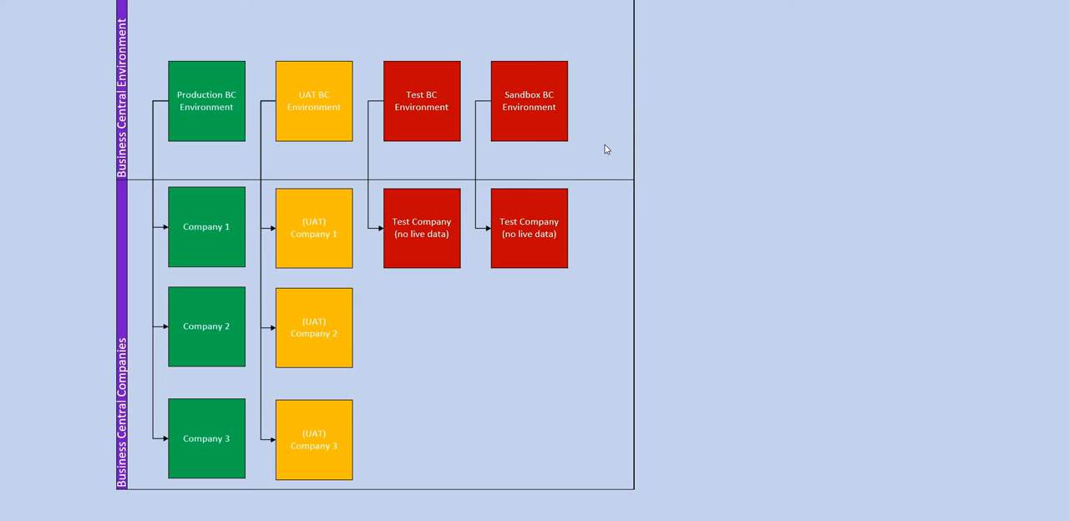
{"action": "mouse_move", "coordinate": [625, 161]}
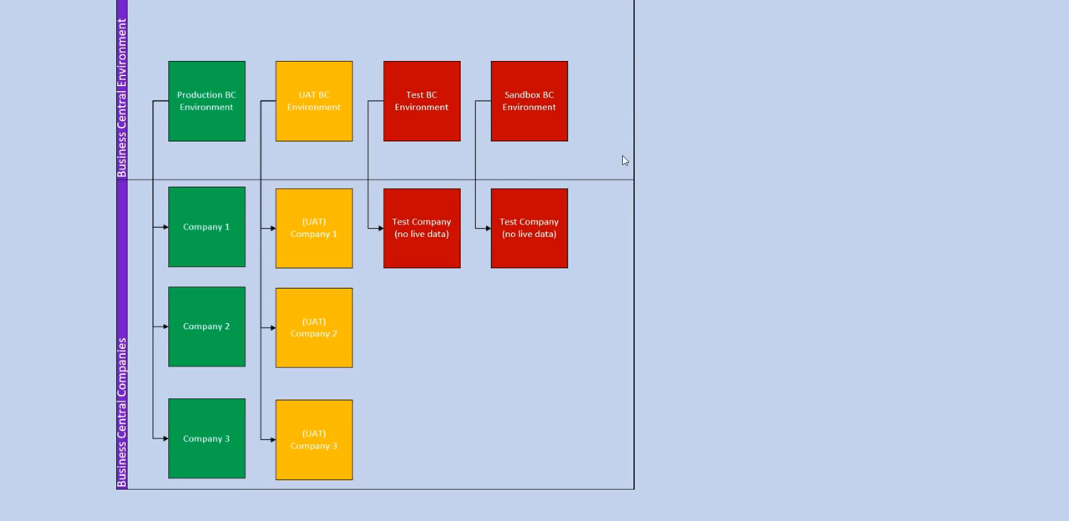
{"action": "mouse_move", "coordinate": [616, 150]}
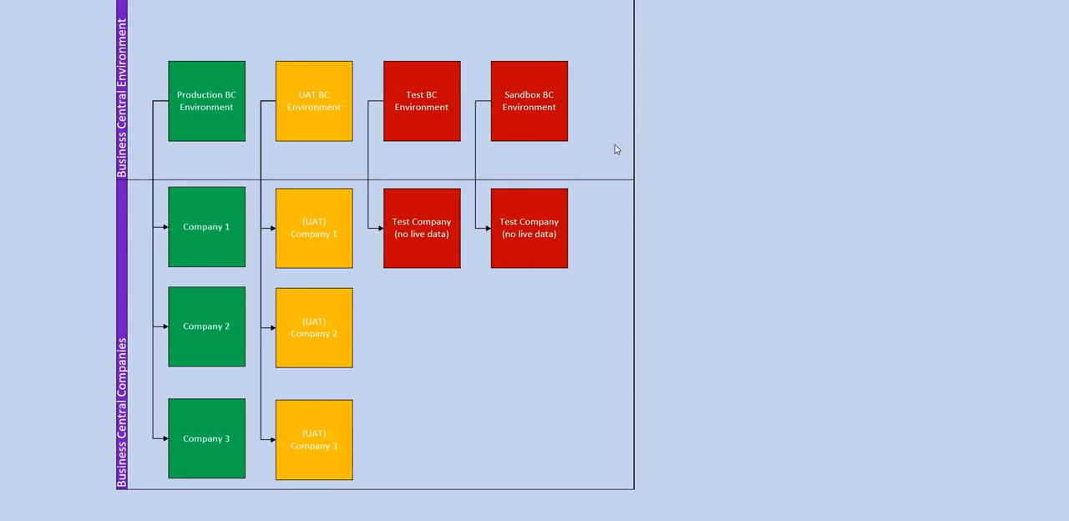
{"action": "mouse_move", "coordinate": [600, 154]}
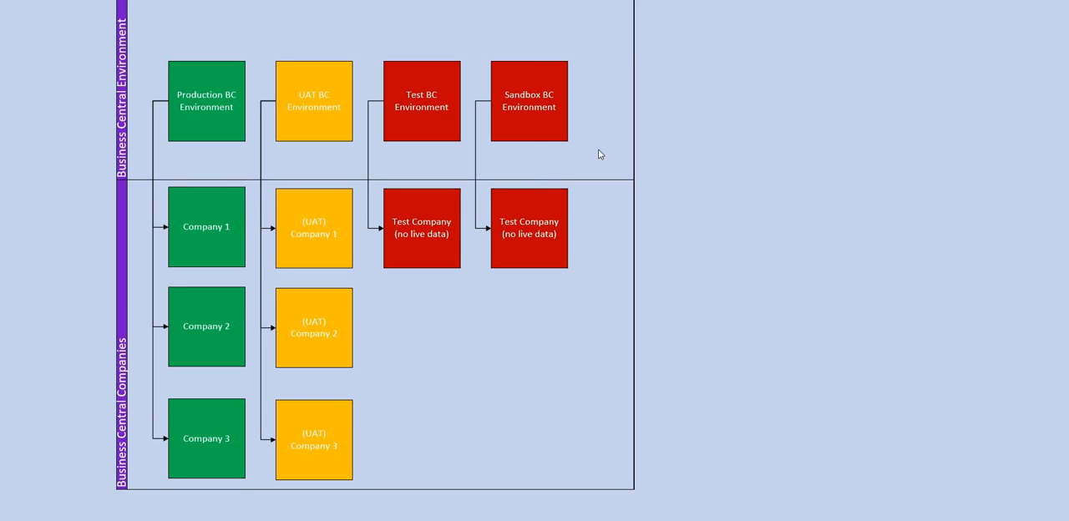
{"action": "mouse_move", "coordinate": [514, 107]}
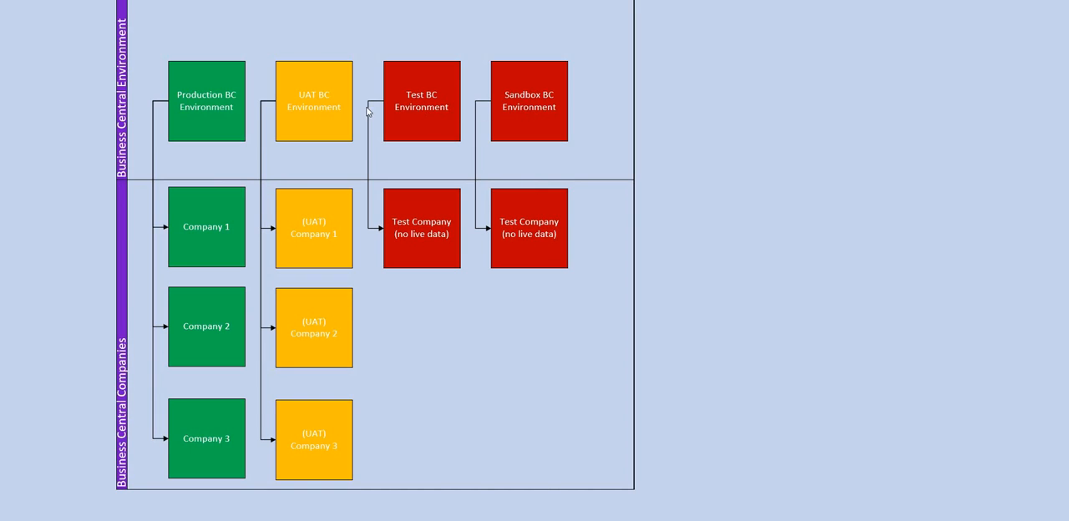
{"action": "mouse_move", "coordinate": [324, 104]}
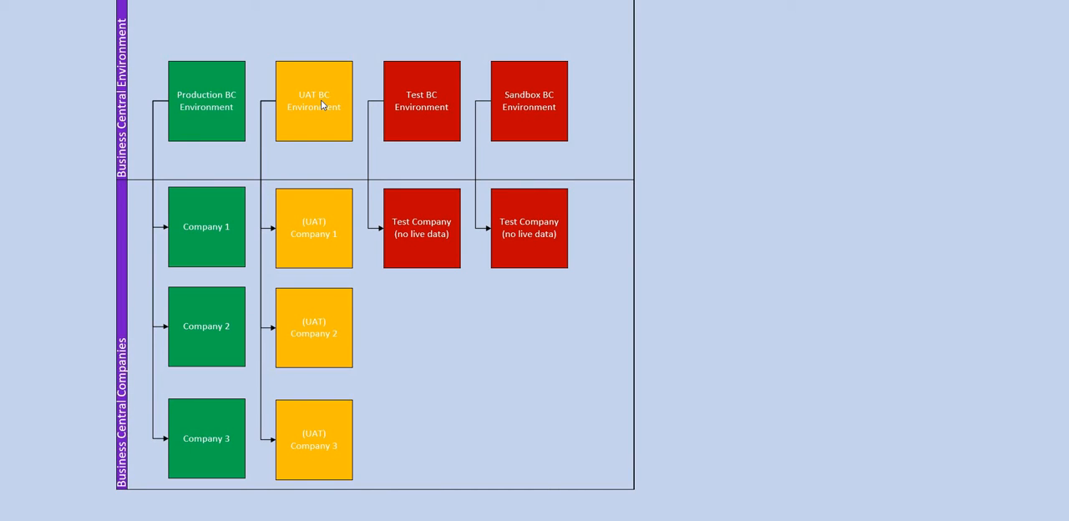
{"action": "mouse_move", "coordinate": [207, 106]}
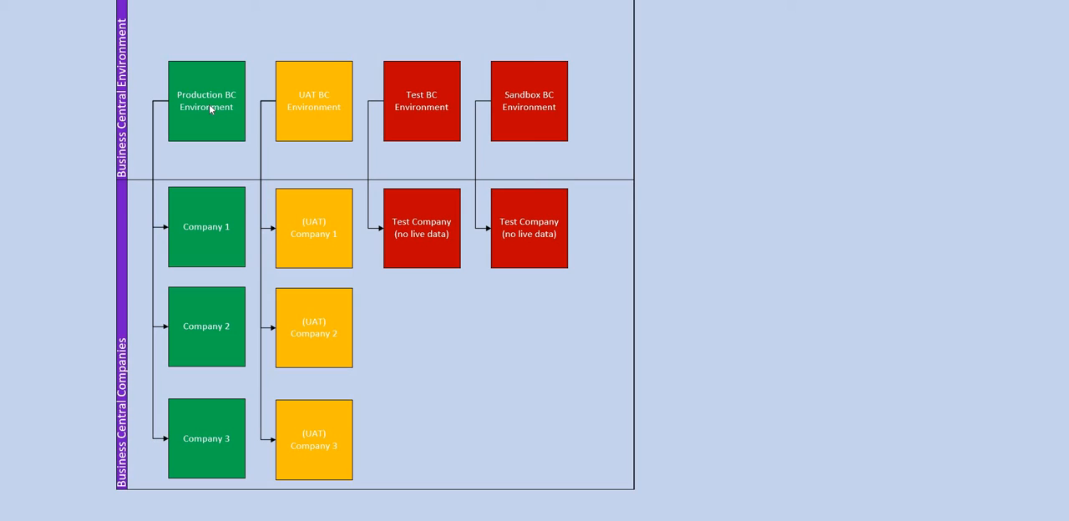
{"action": "mouse_move", "coordinate": [623, 114]}
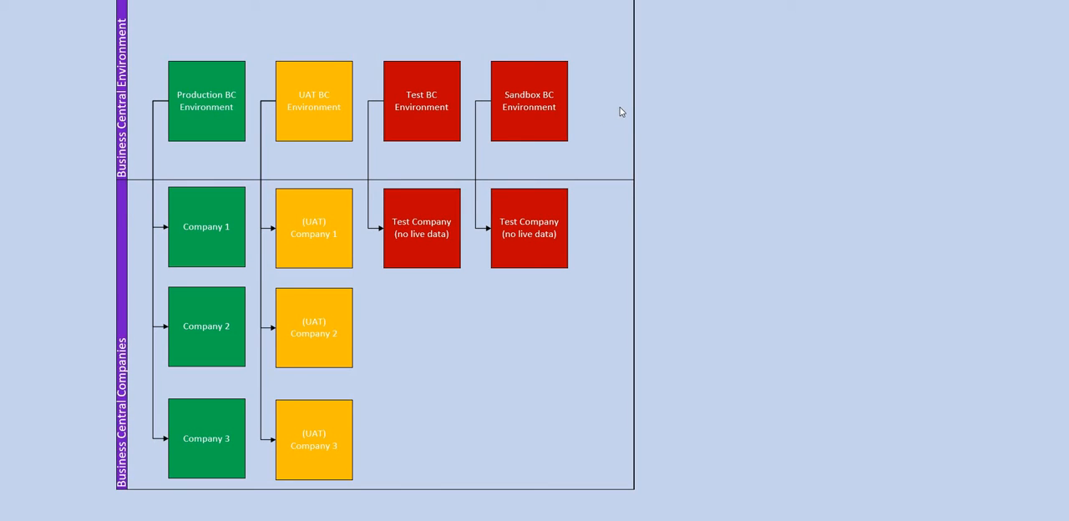
{"action": "mouse_move", "coordinate": [611, 111]}
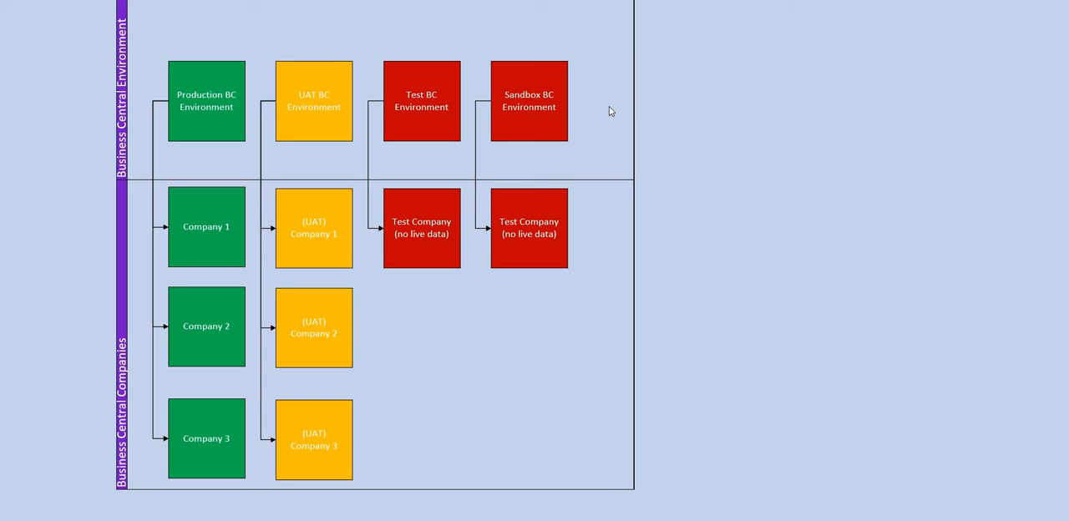
{"action": "mouse_move", "coordinate": [236, 98]}
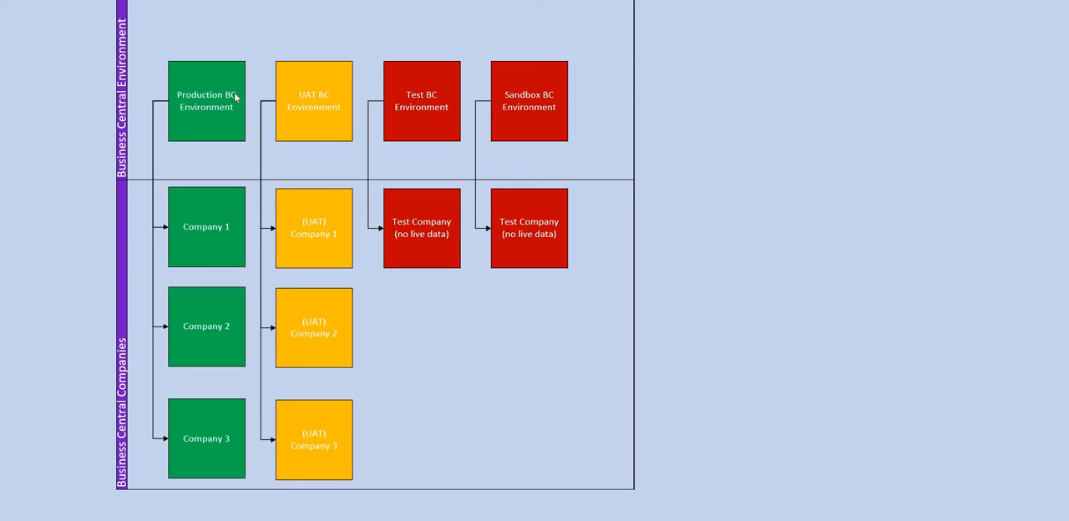
{"action": "mouse_move", "coordinate": [160, 134]}
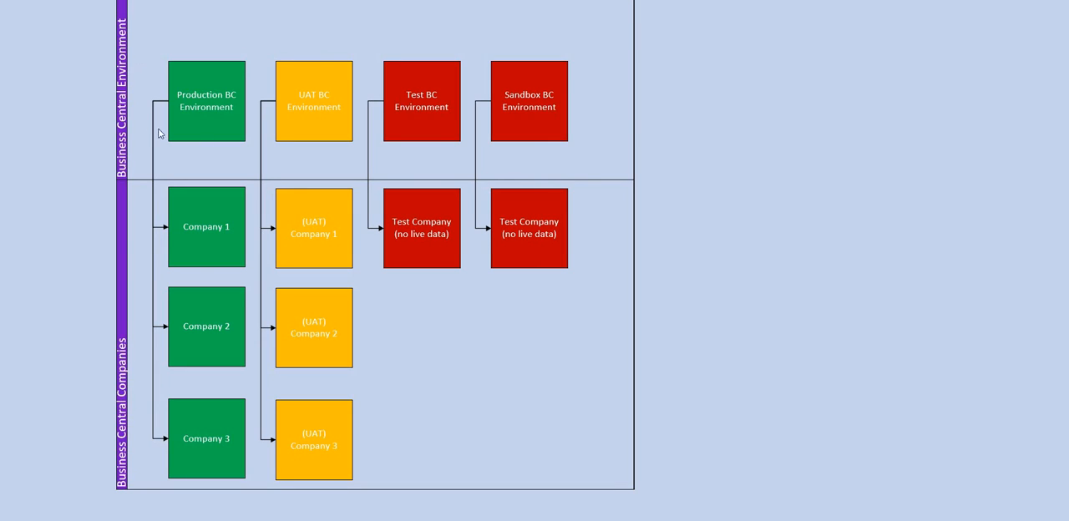
{"action": "mouse_move", "coordinate": [147, 126]}
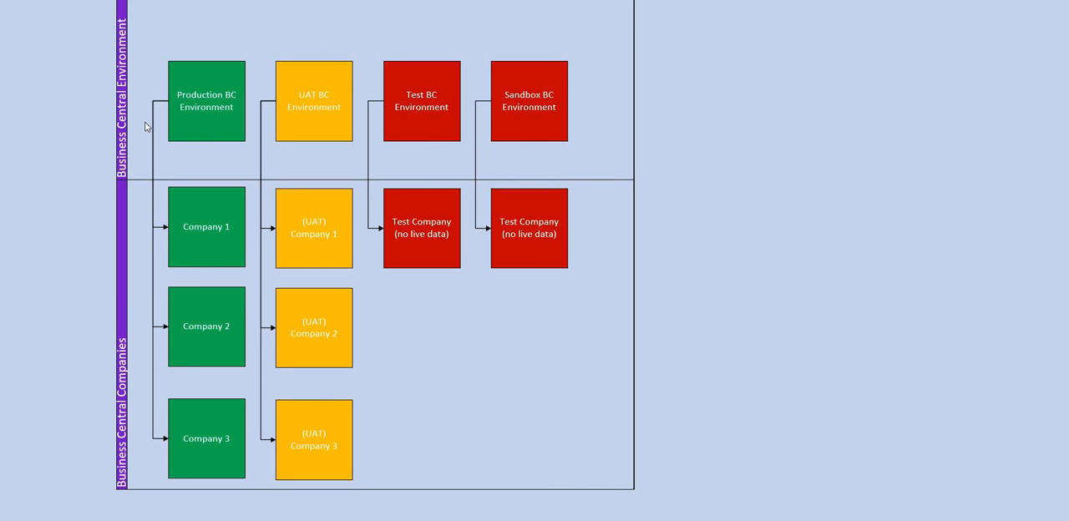
{"action": "mouse_move", "coordinate": [131, 417]}
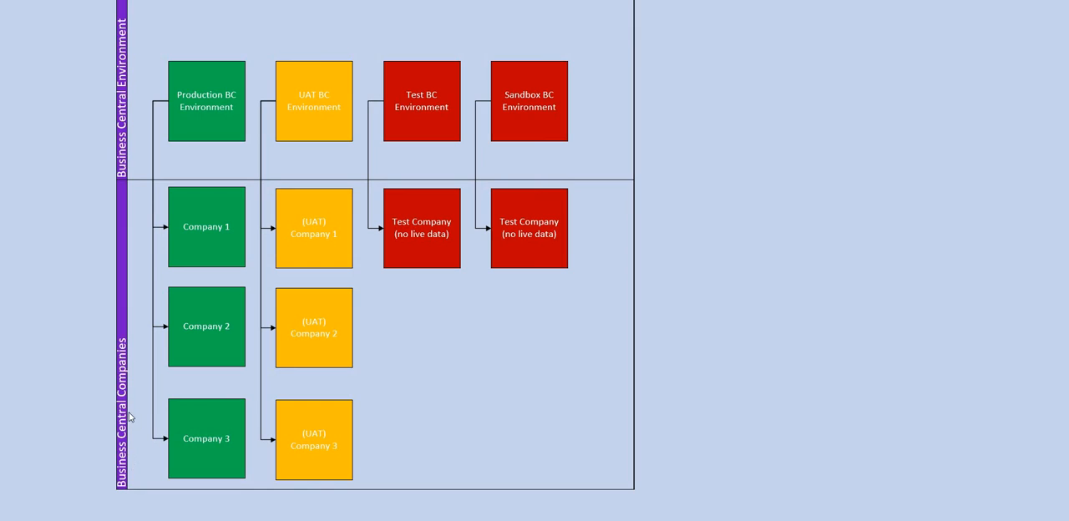
{"action": "mouse_move", "coordinate": [136, 362]}
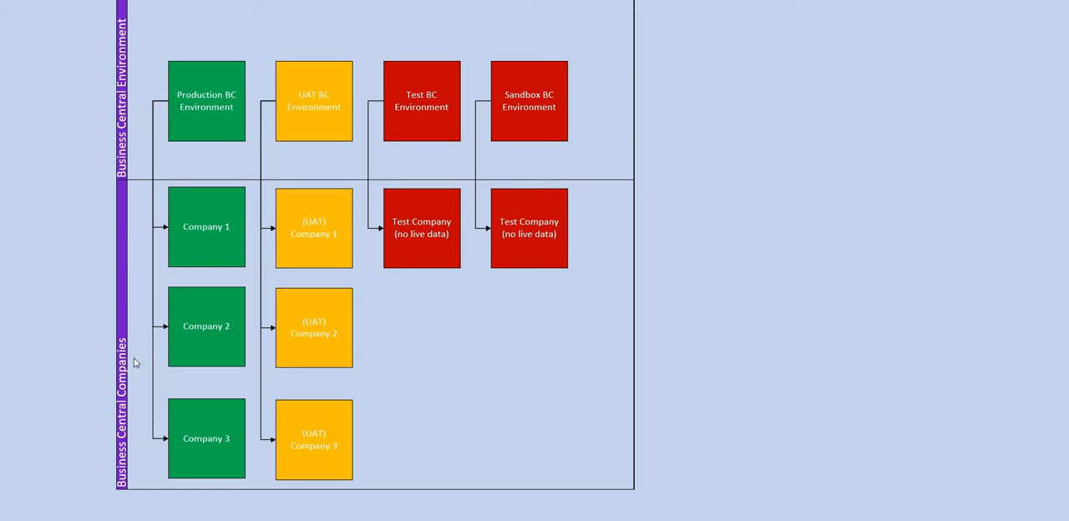
{"action": "mouse_move", "coordinate": [144, 270]}
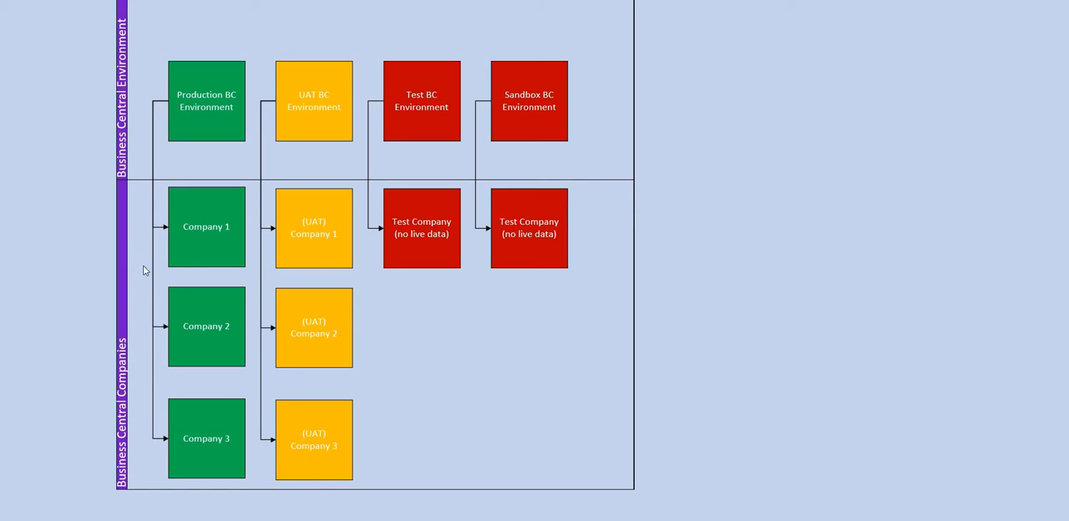
{"action": "mouse_move", "coordinate": [142, 239]}
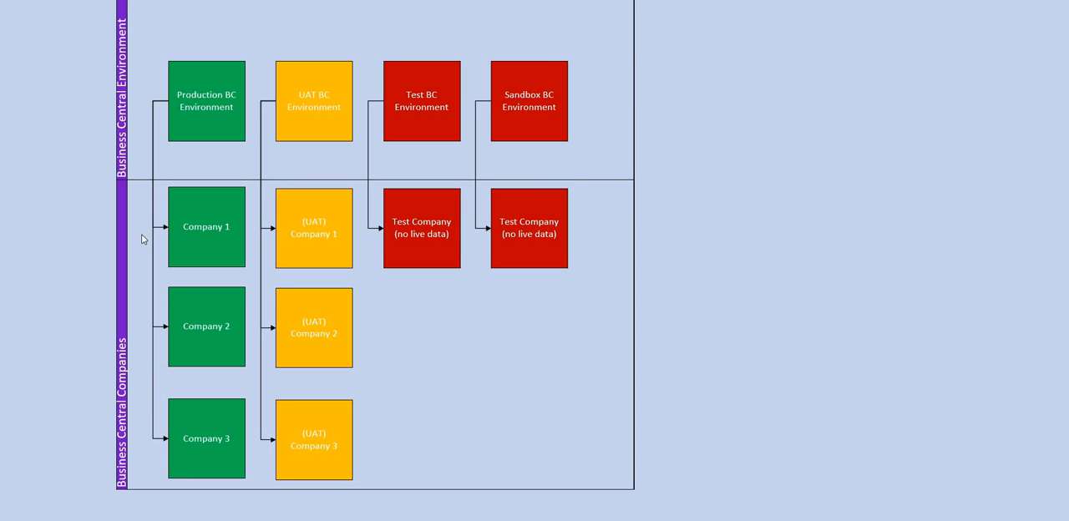
{"action": "mouse_move", "coordinate": [165, 149]}
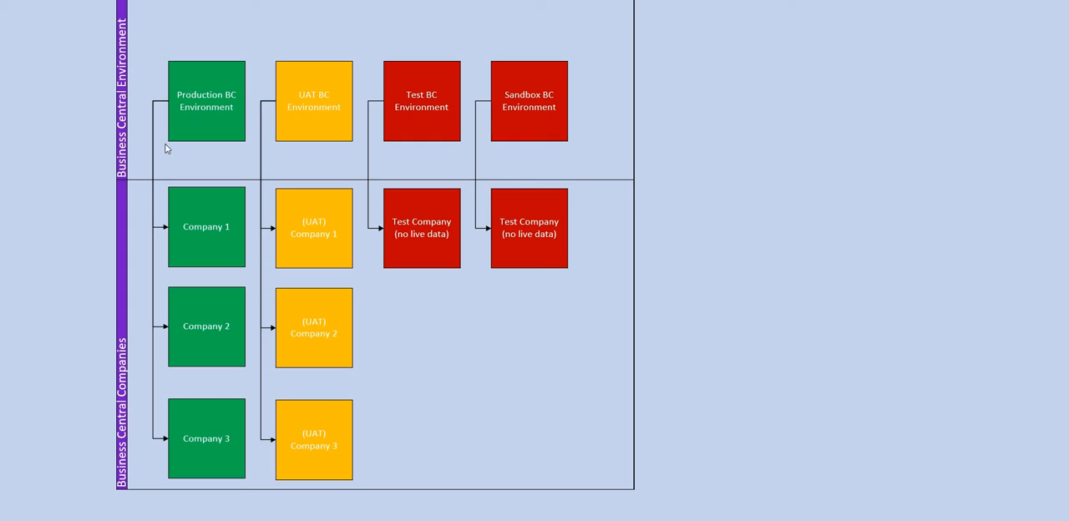
{"action": "mouse_move", "coordinate": [194, 115]}
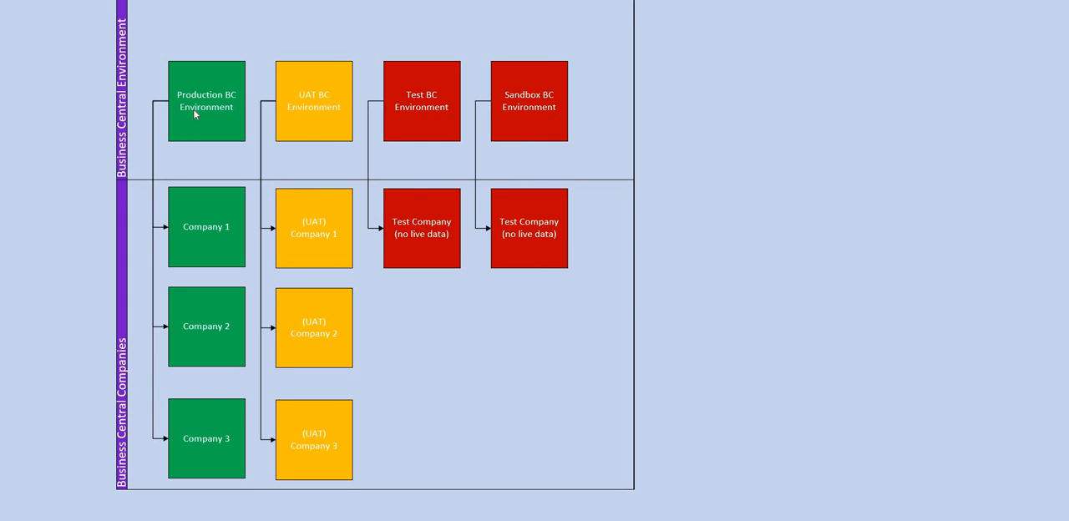
{"action": "mouse_move", "coordinate": [209, 214]}
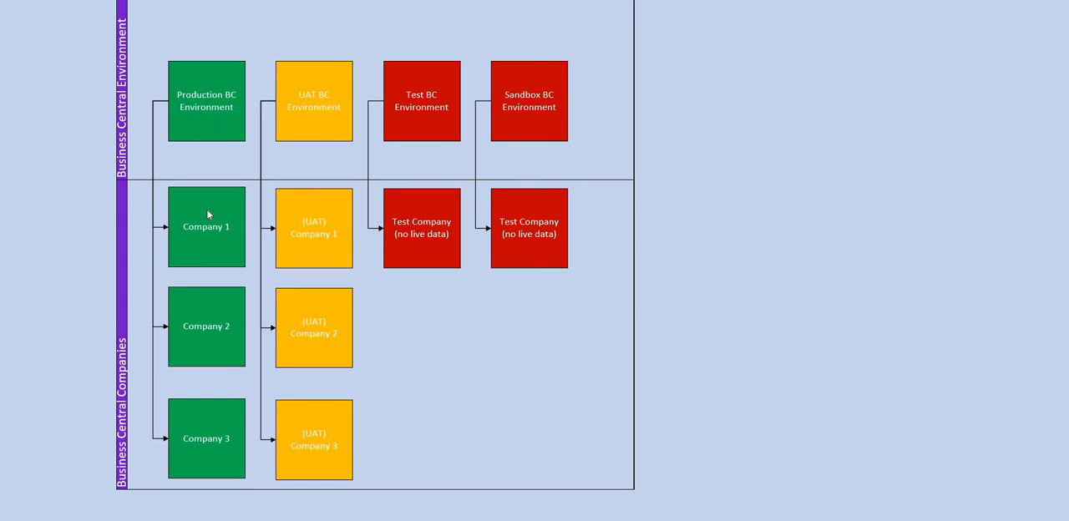
{"action": "mouse_move", "coordinate": [199, 242]}
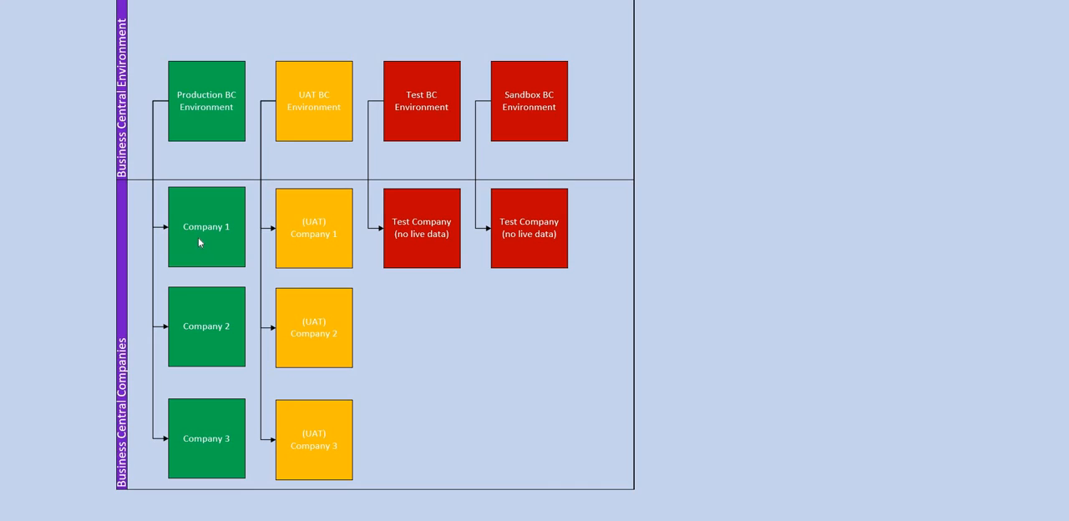
{"action": "mouse_move", "coordinate": [189, 327]}
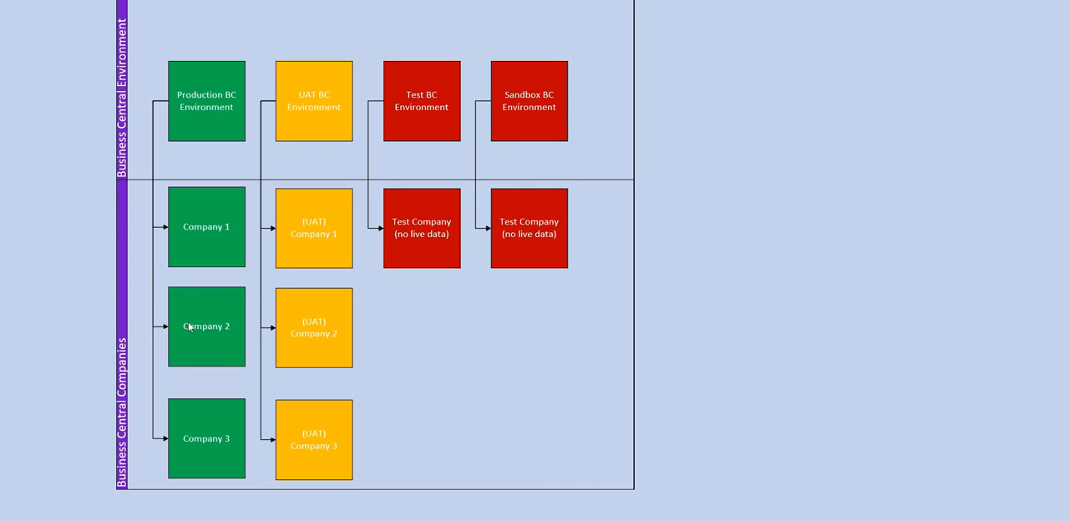
{"action": "mouse_move", "coordinate": [244, 453]}
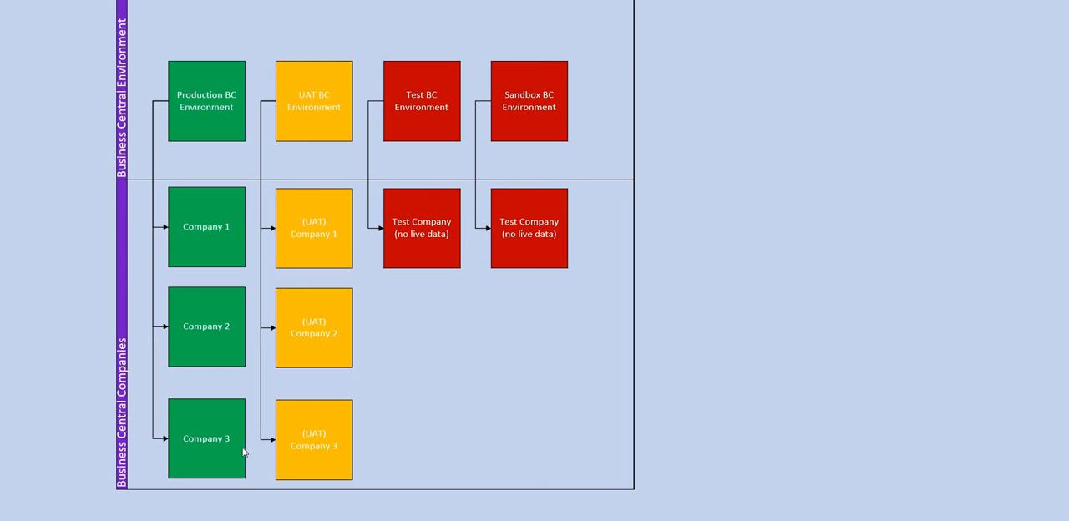
{"action": "mouse_move", "coordinate": [295, 112]}
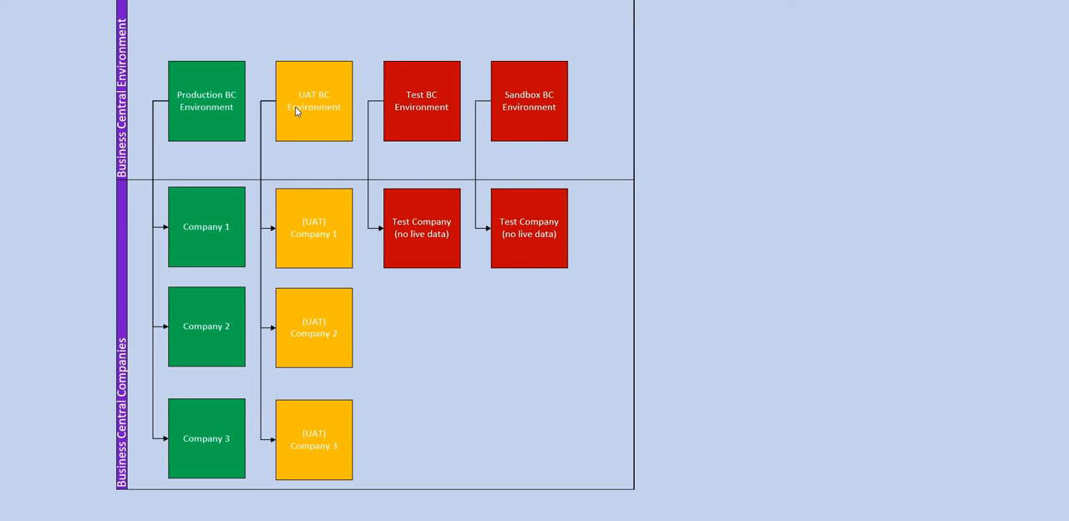
{"action": "mouse_move", "coordinate": [317, 245]}
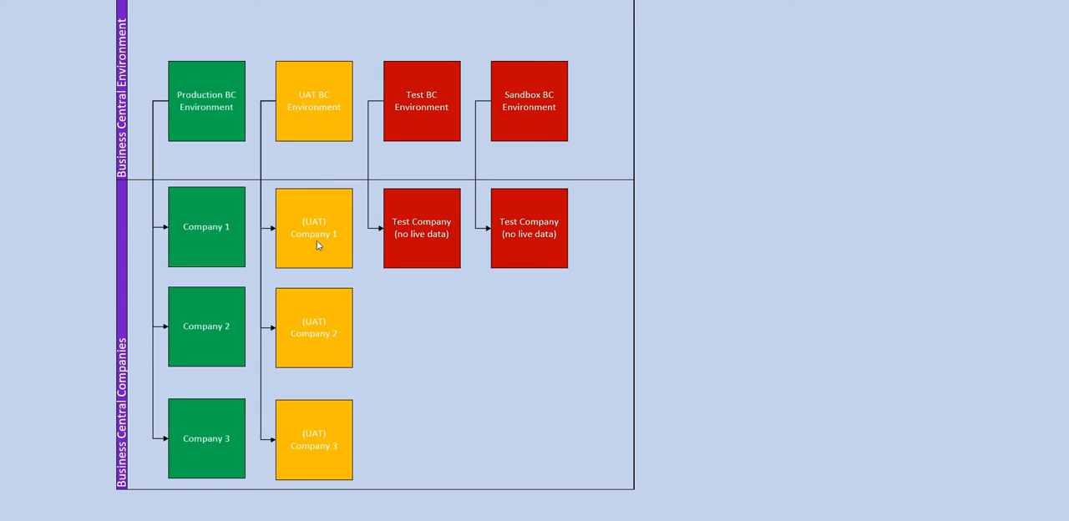
{"action": "mouse_move", "coordinate": [287, 368]}
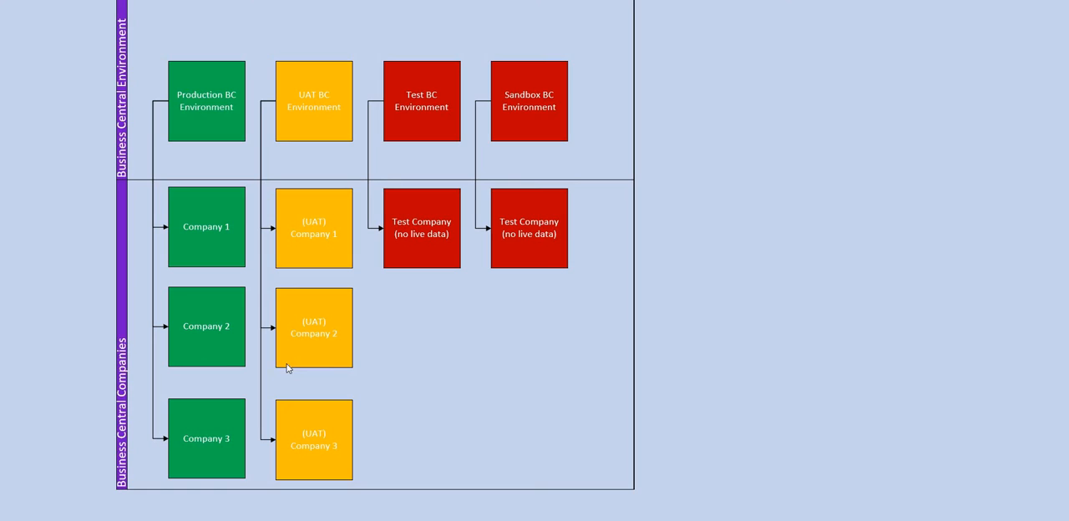
{"action": "mouse_move", "coordinate": [395, 438]}
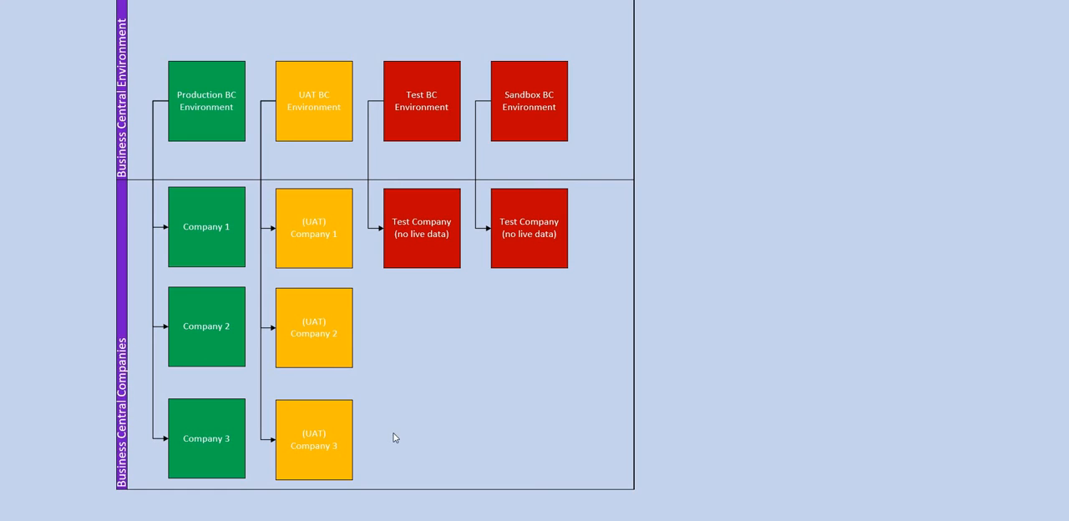
{"action": "mouse_move", "coordinate": [438, 125]}
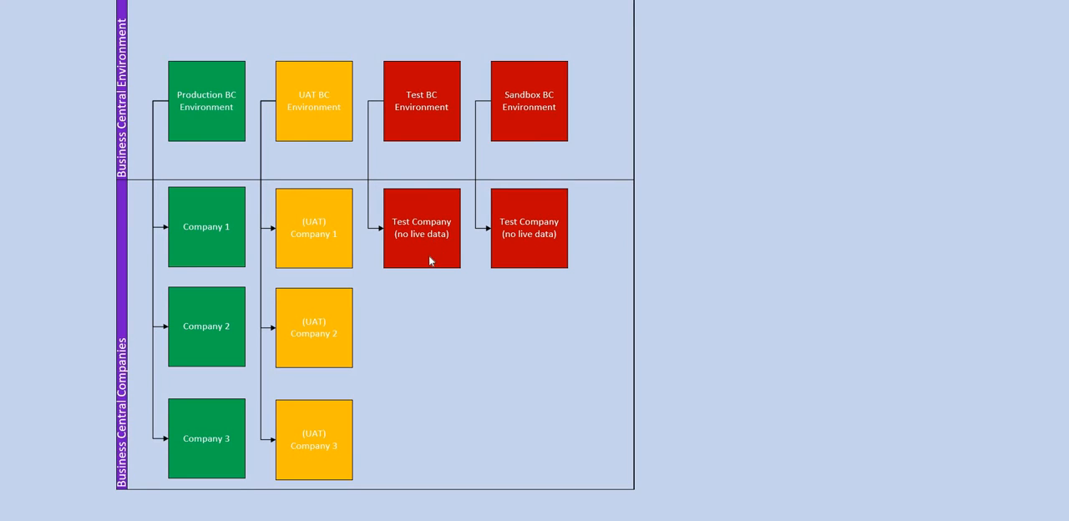
{"action": "mouse_move", "coordinate": [427, 251]}
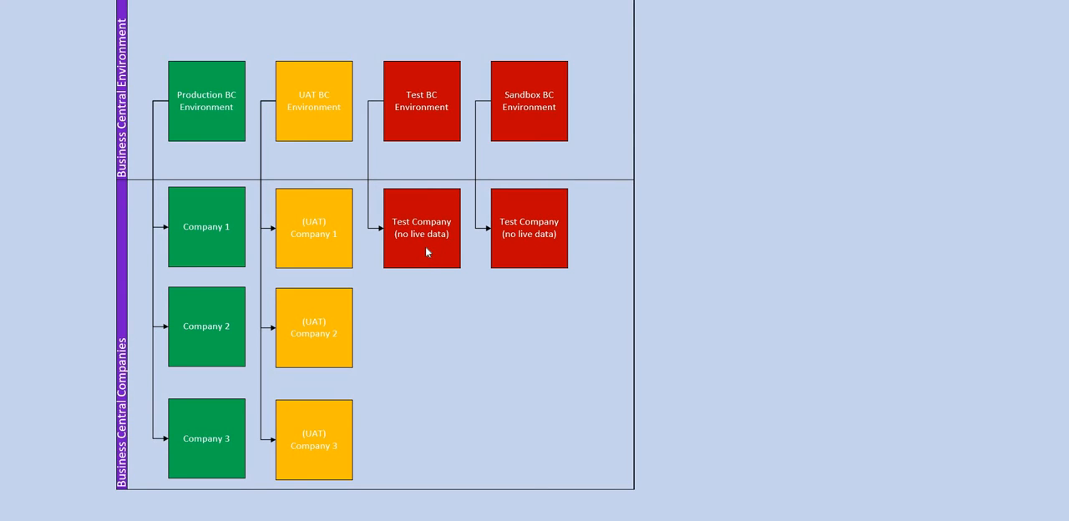
{"action": "mouse_move", "coordinate": [522, 107]}
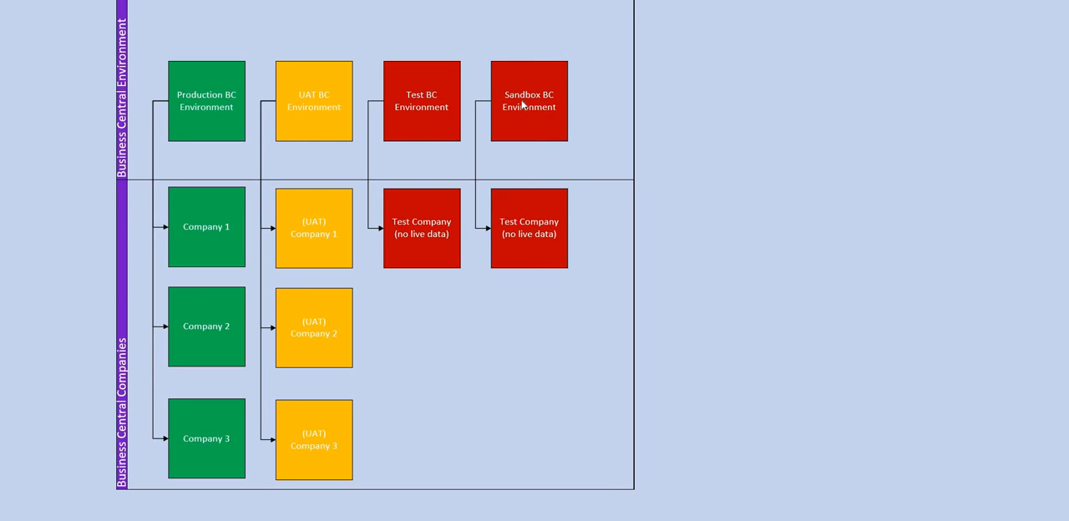
{"action": "mouse_move", "coordinate": [545, 245]}
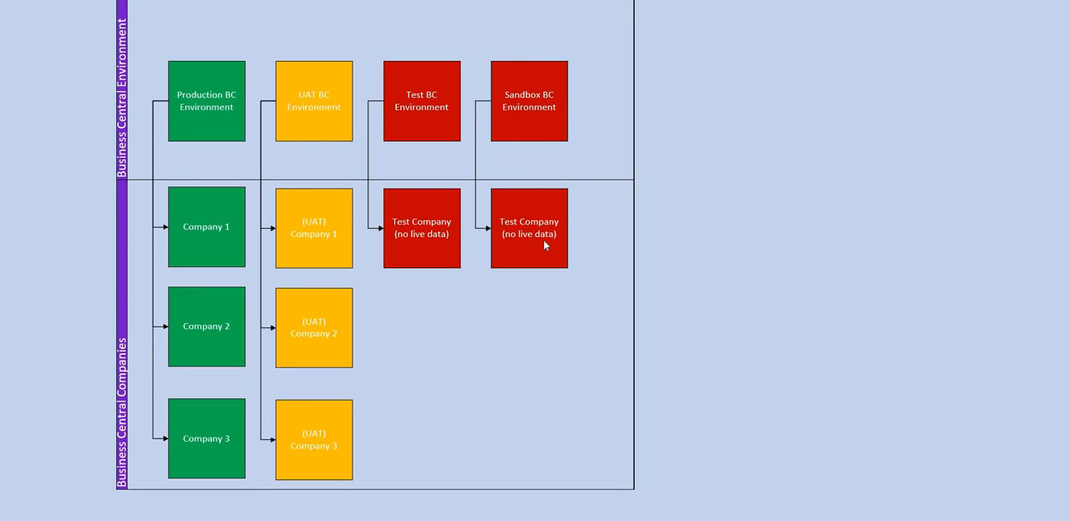
{"action": "mouse_move", "coordinate": [547, 242]}
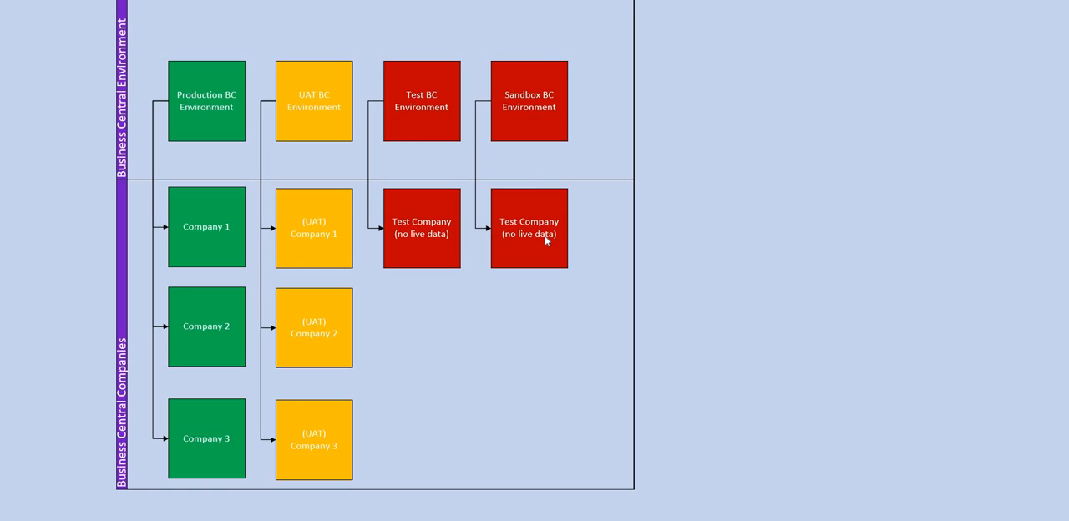
{"action": "mouse_move", "coordinate": [552, 236]}
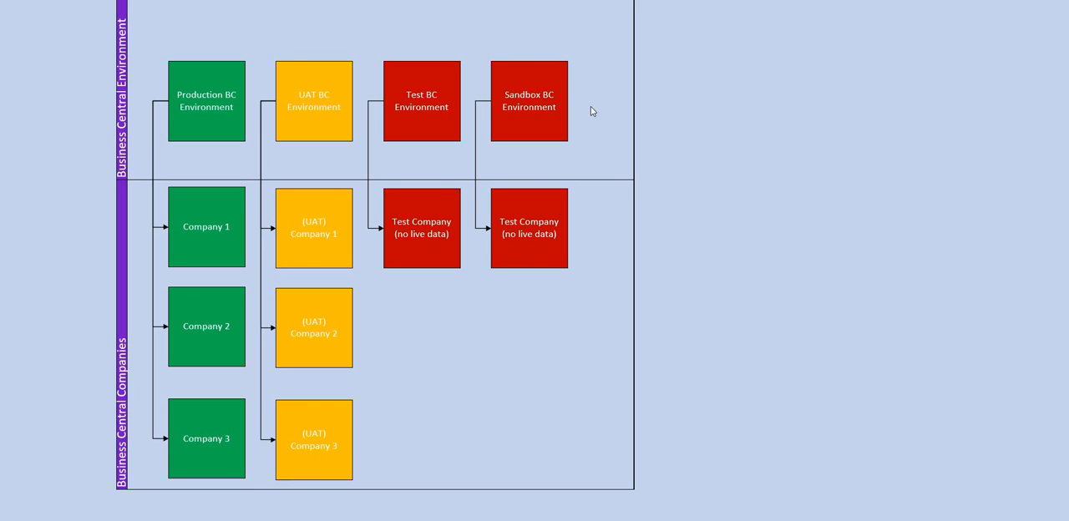
{"action": "mouse_move", "coordinate": [541, 59]}
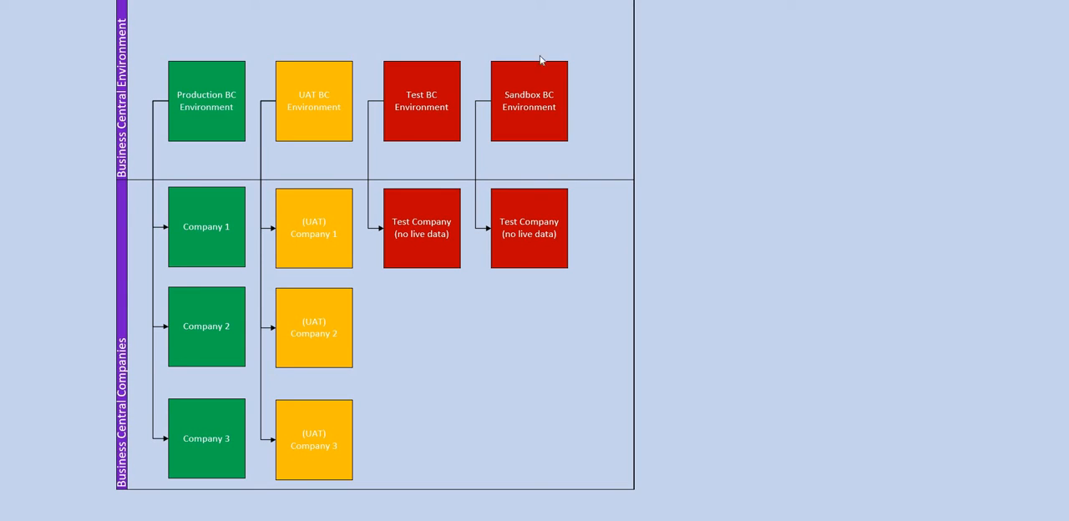
{"action": "mouse_move", "coordinate": [543, 133]}
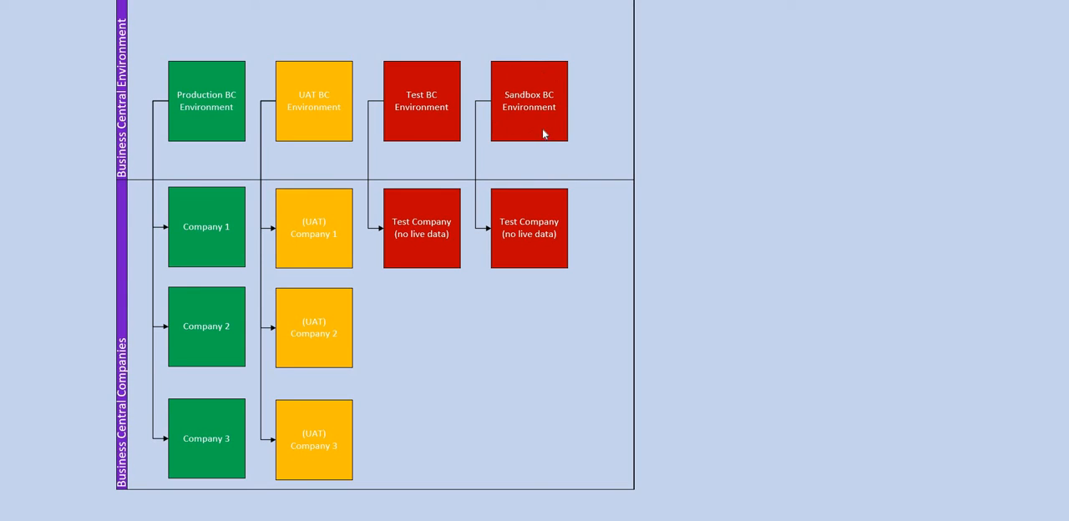
{"action": "mouse_move", "coordinate": [276, 108]}
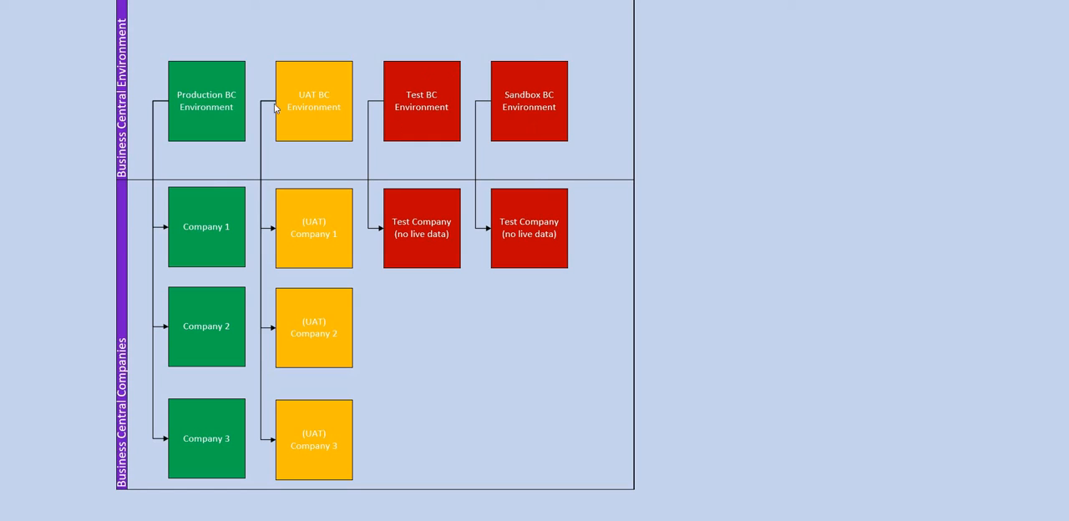
{"action": "mouse_move", "coordinate": [191, 82]}
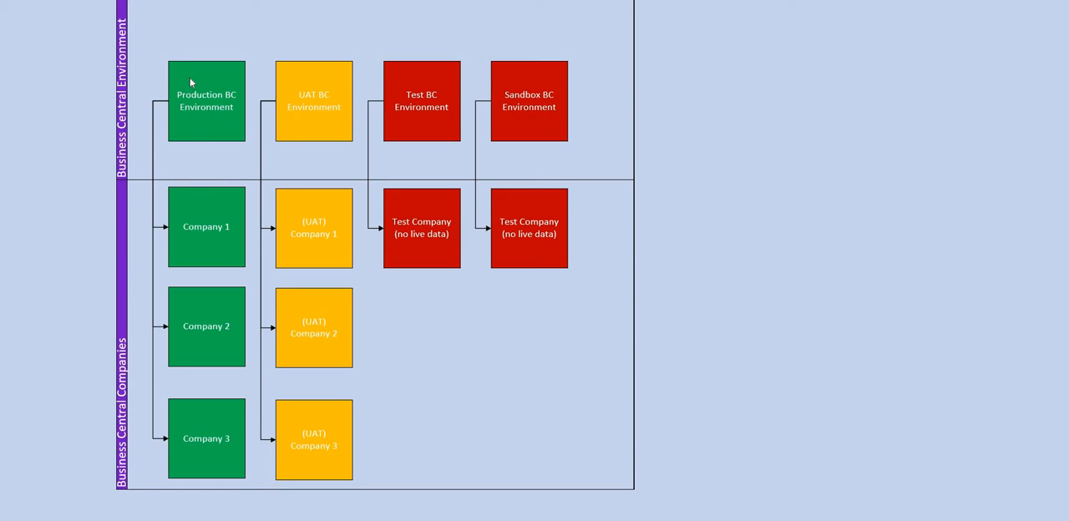
{"action": "mouse_move", "coordinate": [245, 123]}
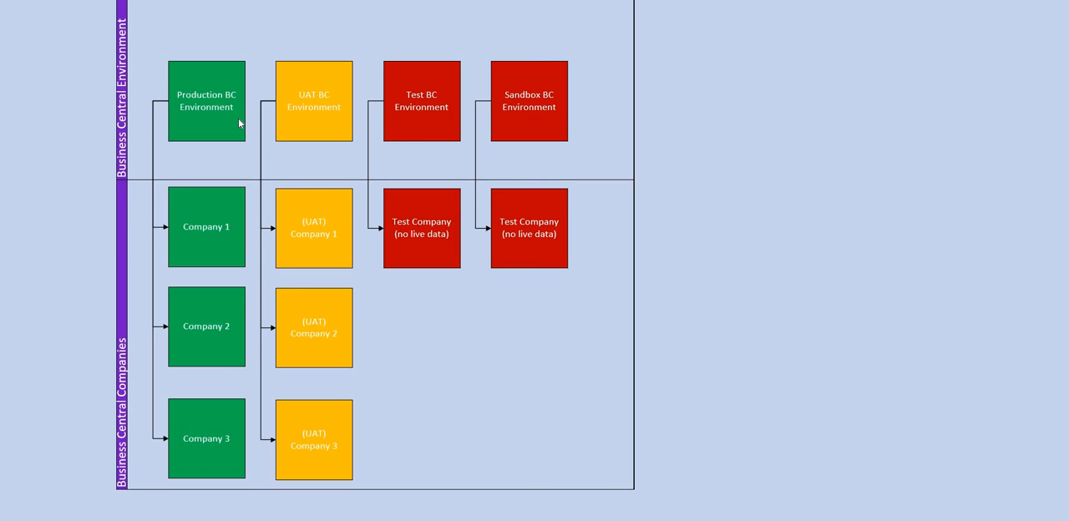
{"action": "mouse_move", "coordinate": [423, 316]}
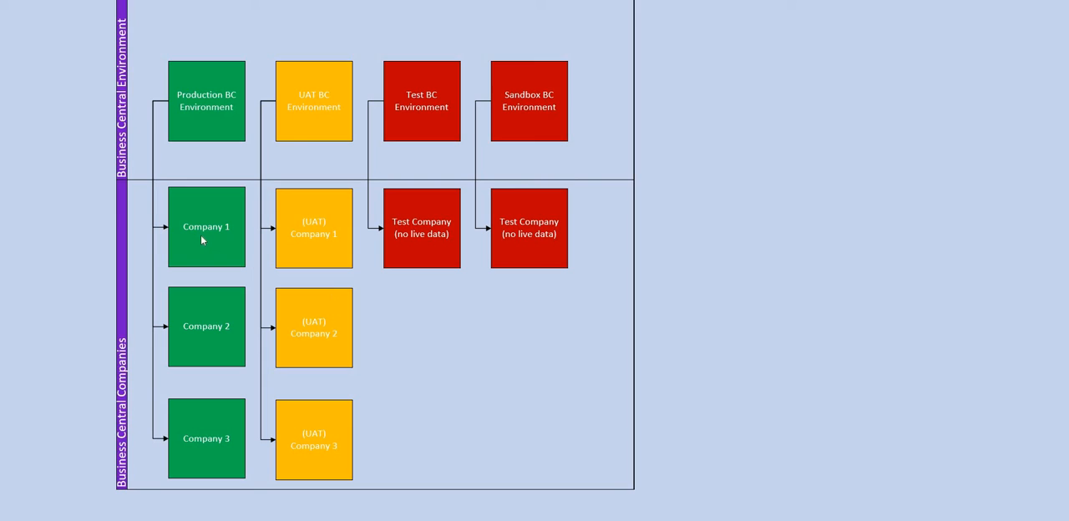
{"action": "mouse_move", "coordinate": [170, 193]}
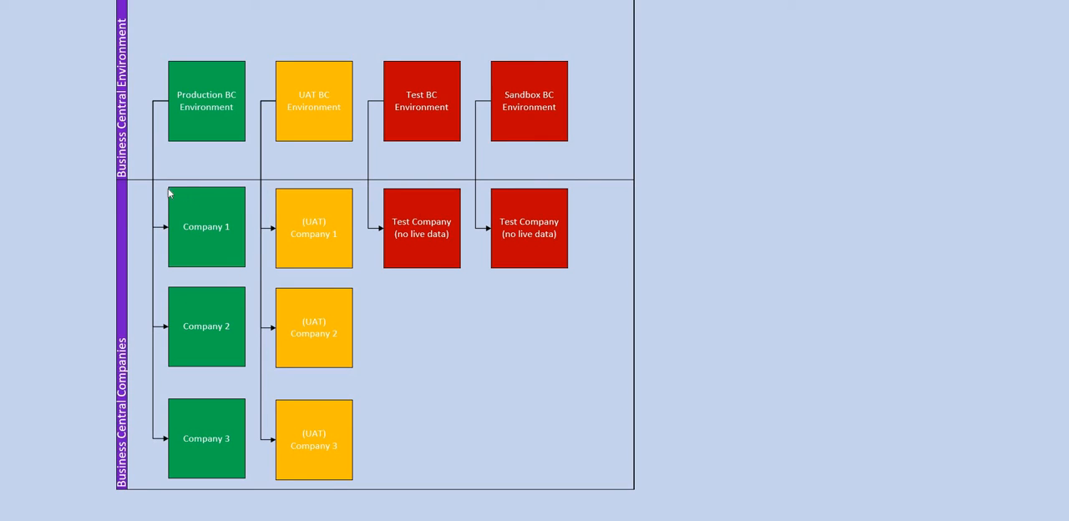
{"action": "mouse_move", "coordinate": [176, 119]}
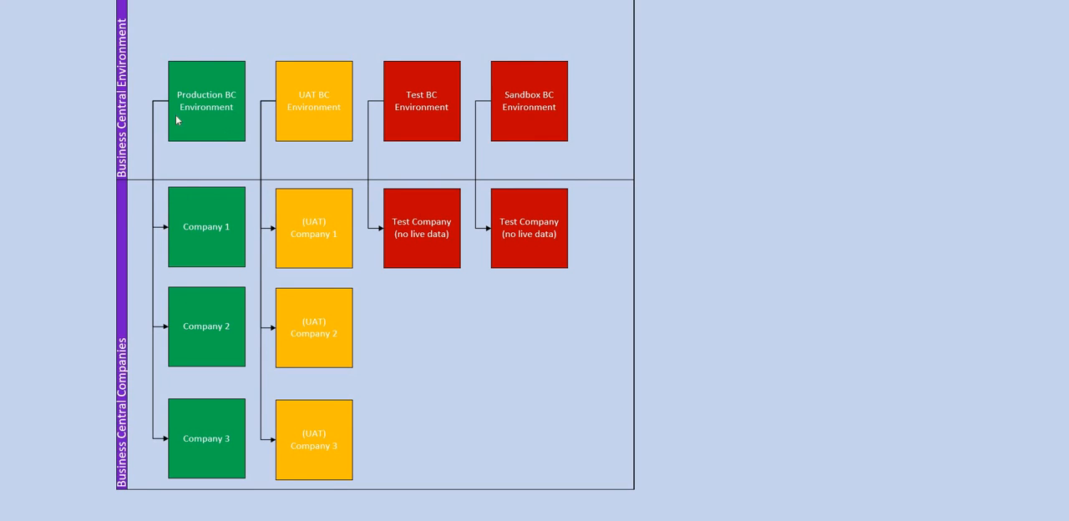
{"action": "mouse_move", "coordinate": [198, 232]}
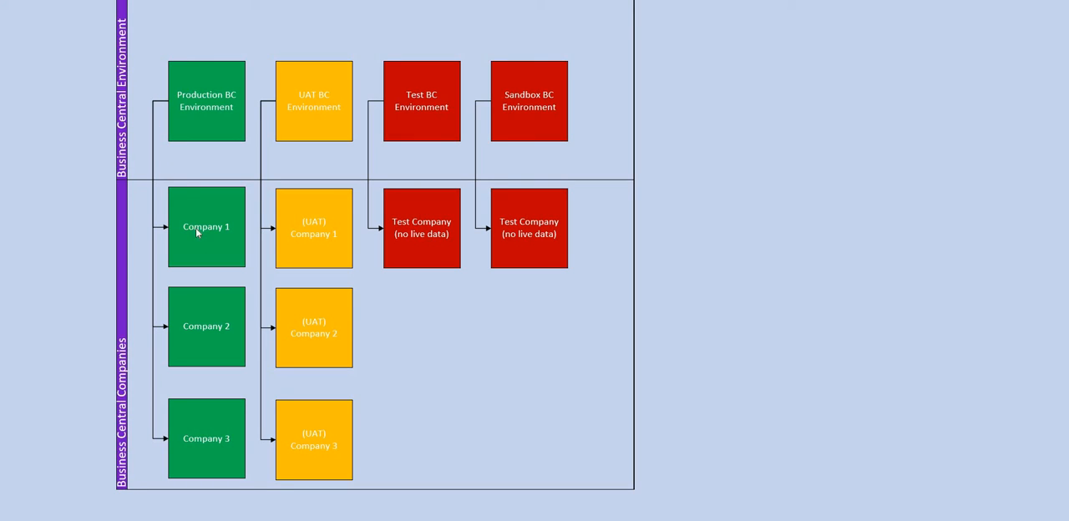
{"action": "mouse_move", "coordinate": [195, 243]}
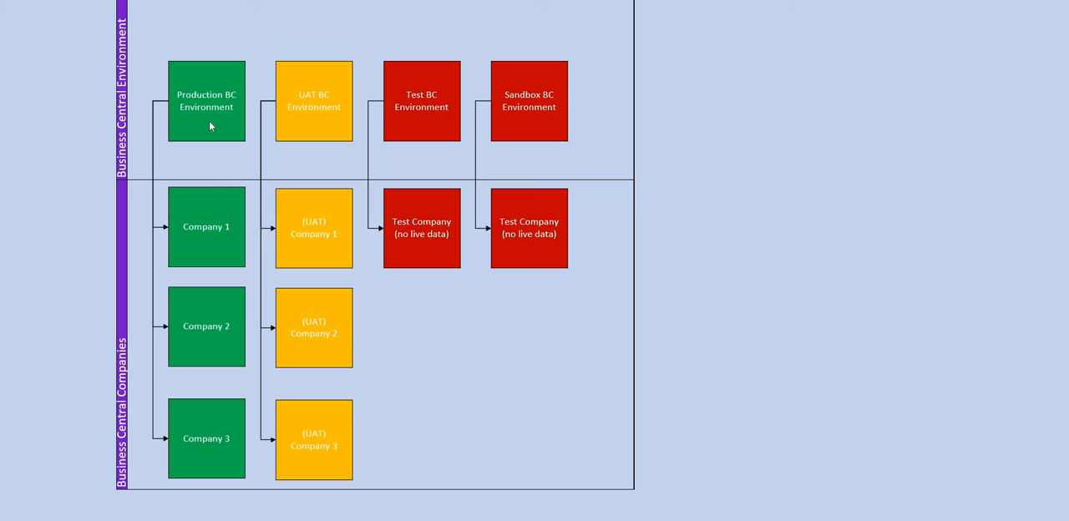
{"action": "mouse_move", "coordinate": [191, 116]}
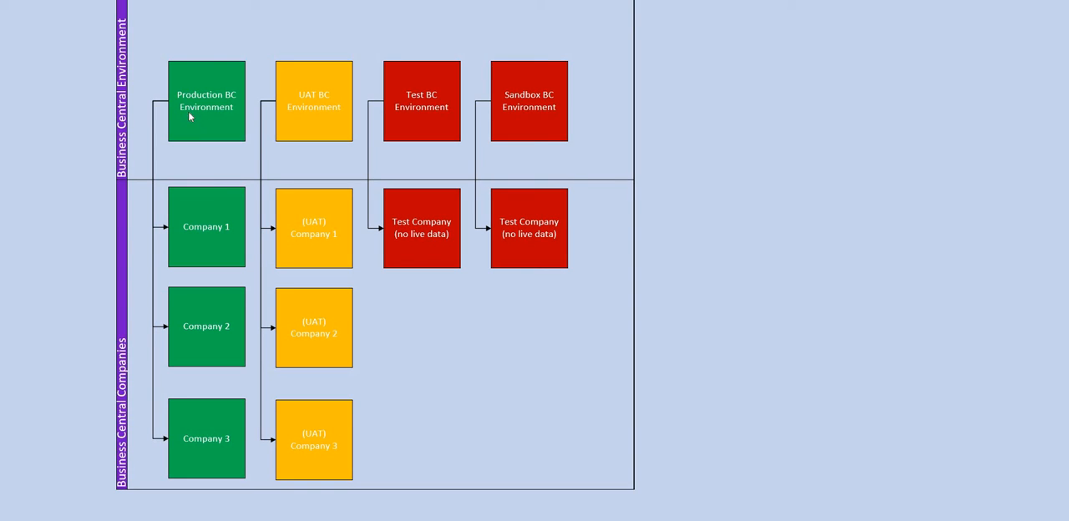
{"action": "mouse_move", "coordinate": [547, 109]}
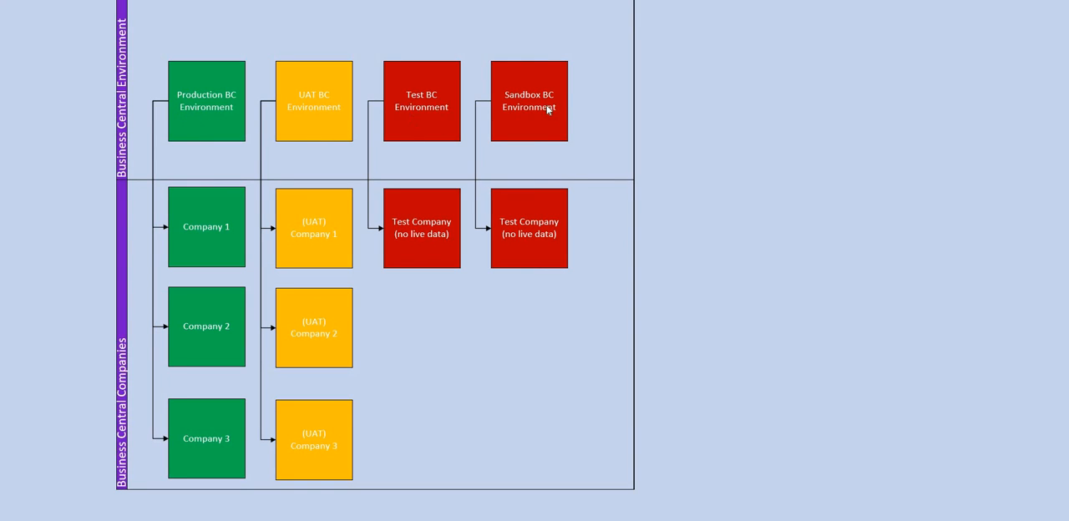
{"action": "mouse_move", "coordinate": [160, 179]}
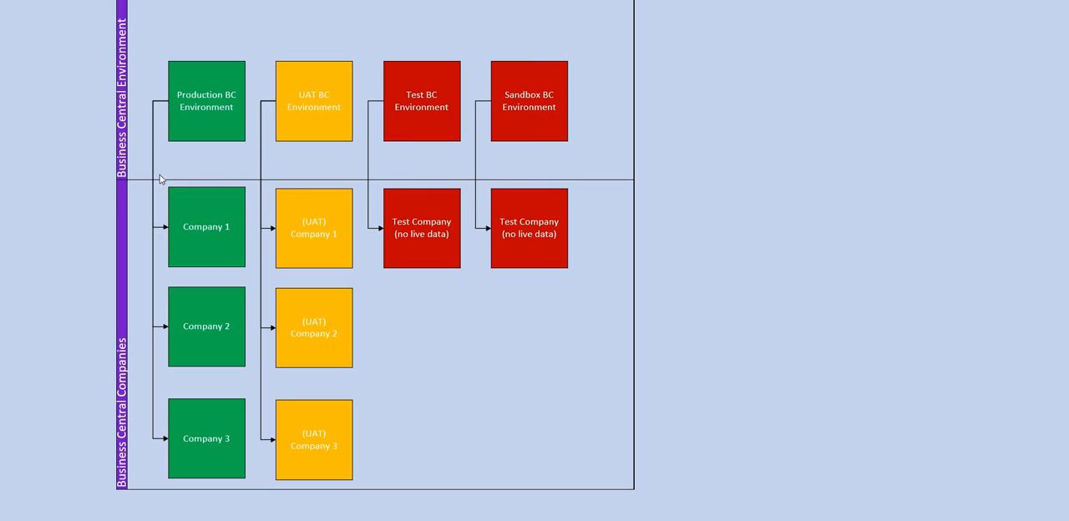
{"action": "mouse_move", "coordinate": [170, 318]}
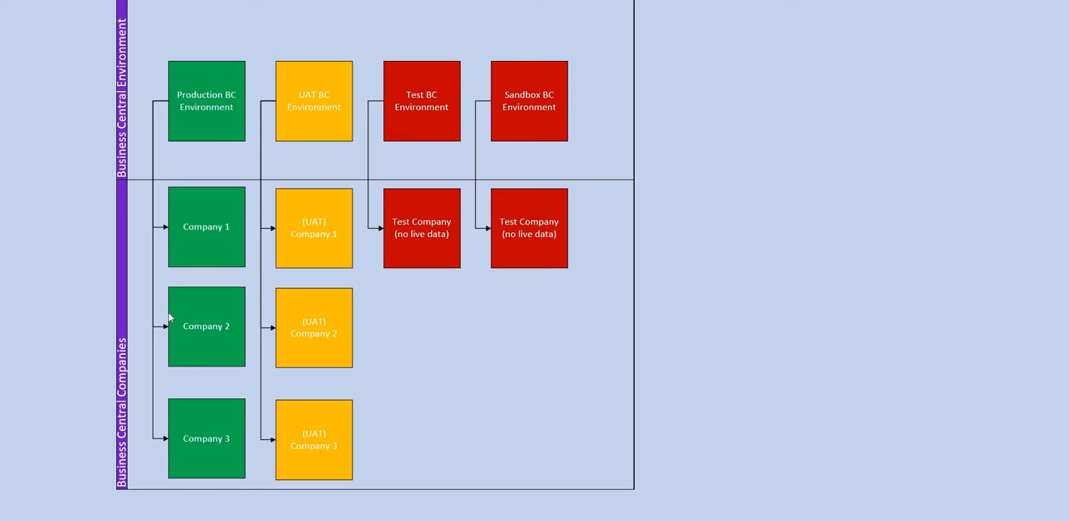
{"action": "mouse_move", "coordinate": [175, 350]}
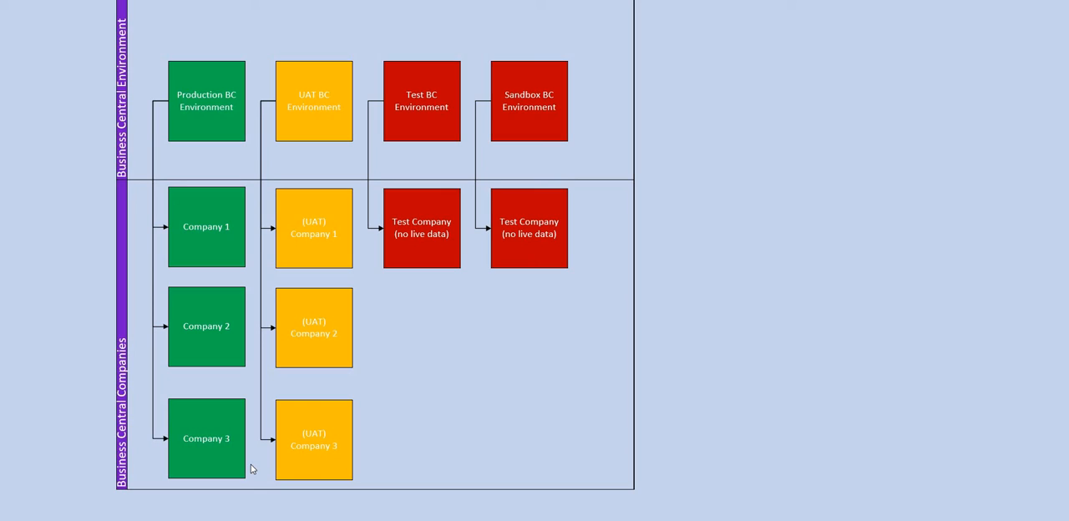
{"action": "mouse_move", "coordinate": [628, 363]}
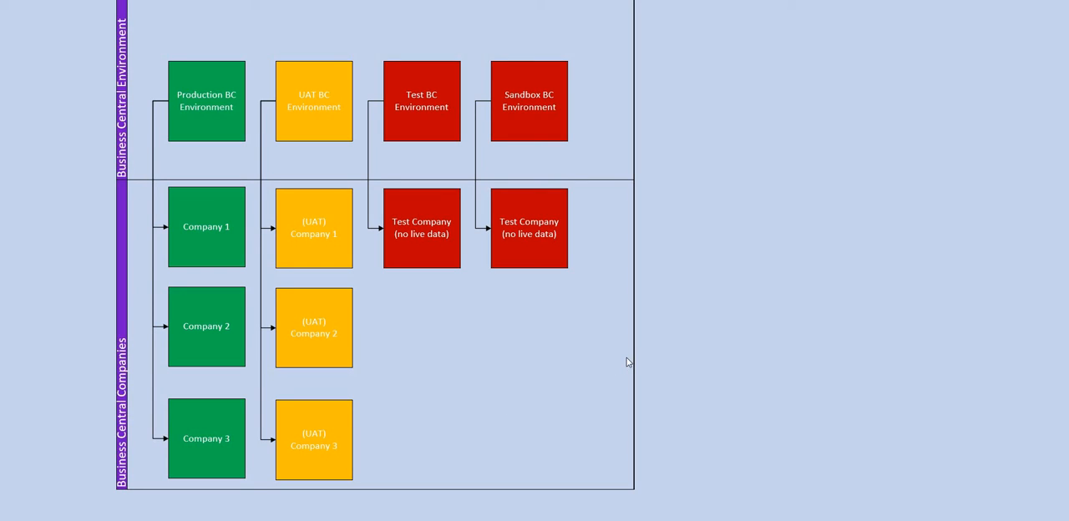
{"action": "mouse_move", "coordinate": [694, 356]}
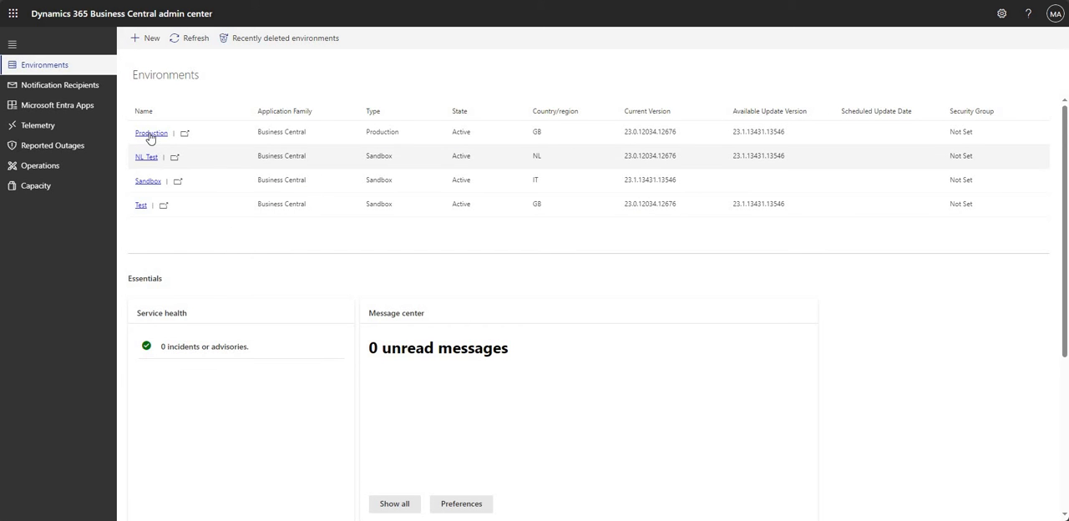
{"action": "mouse_move", "coordinate": [146, 160]}
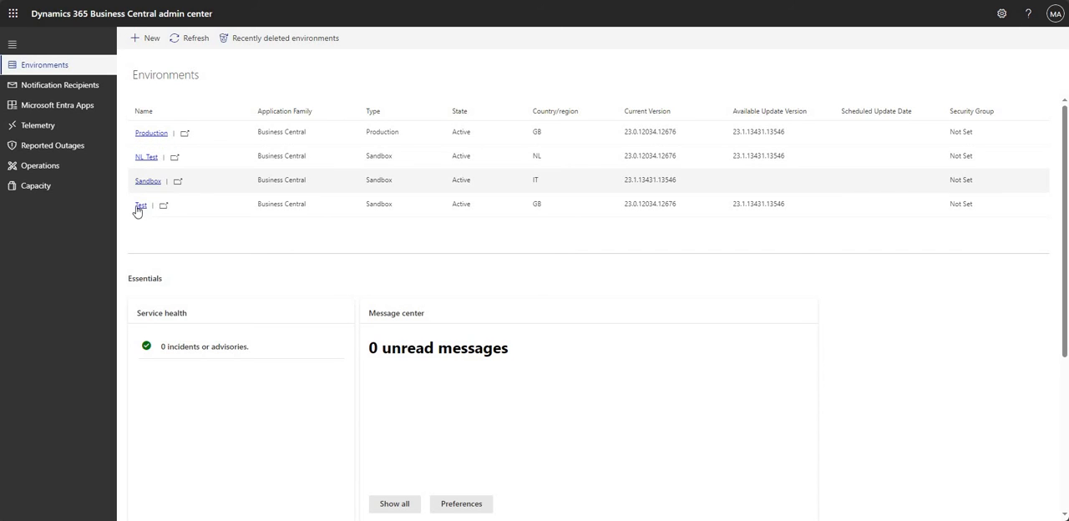
{"action": "mouse_move", "coordinate": [330, 180]}
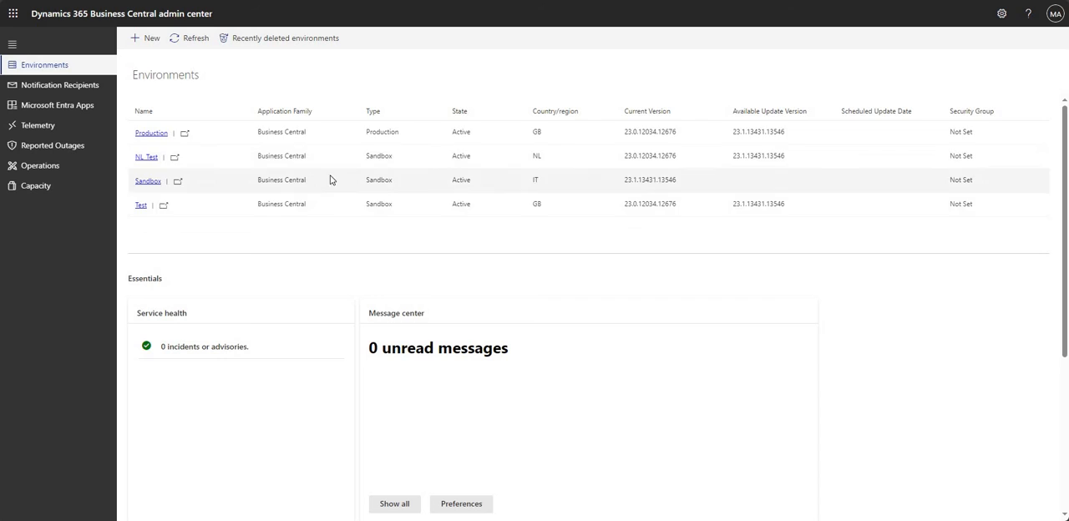
{"action": "mouse_move", "coordinate": [310, 247]}
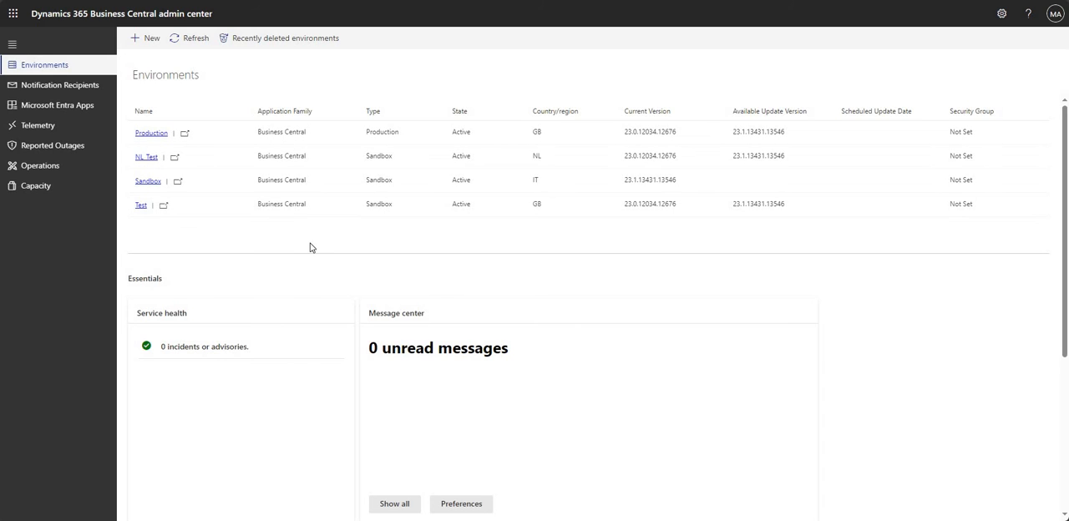
{"action": "mouse_move", "coordinate": [302, 240]}
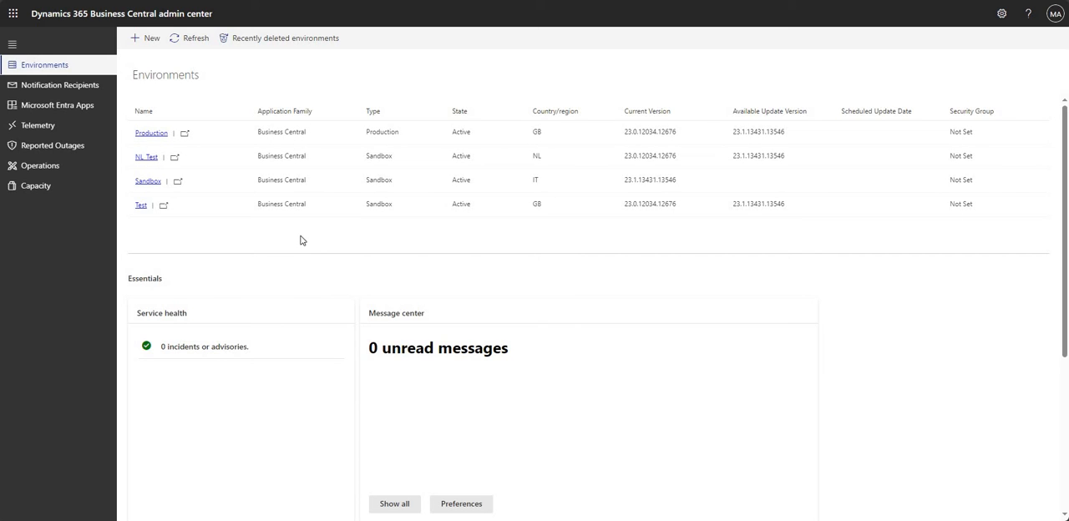
{"action": "mouse_move", "coordinate": [293, 239]}
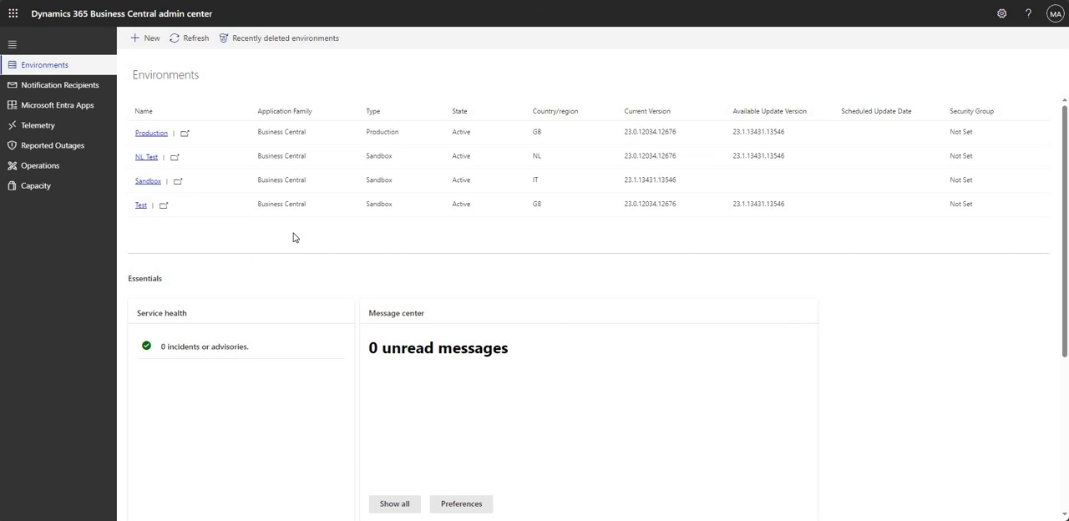
{"action": "mouse_move", "coordinate": [230, 239]}
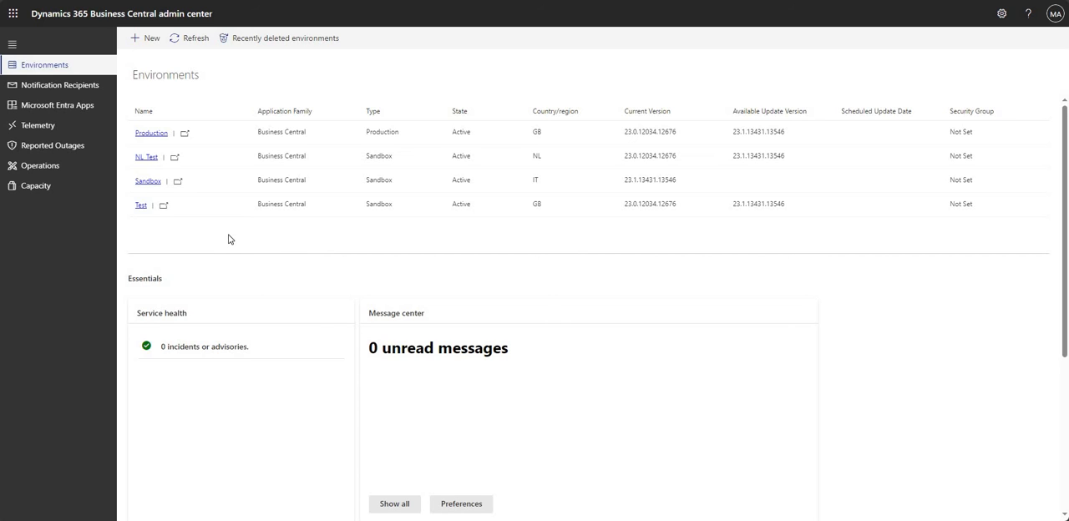
{"action": "mouse_move", "coordinate": [202, 231]}
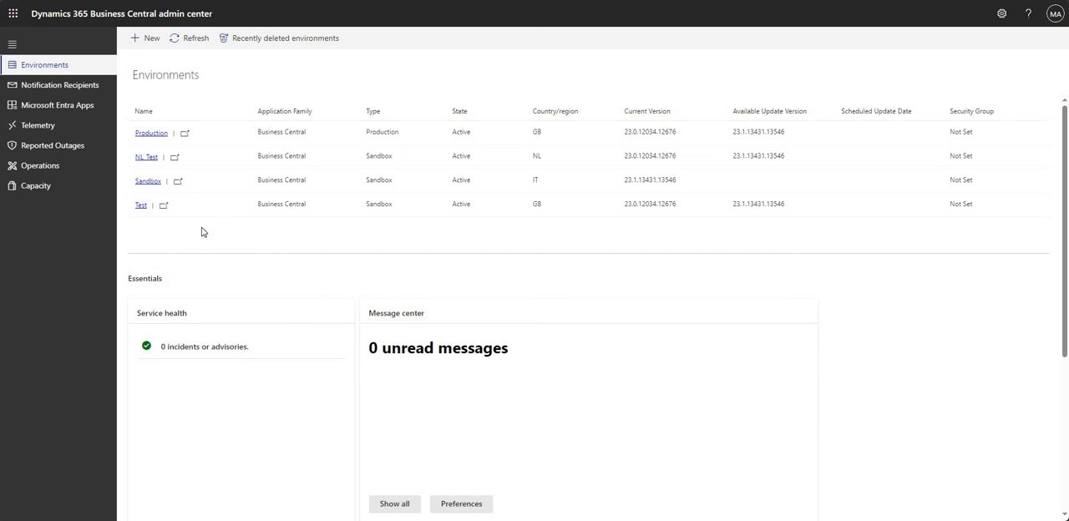
{"action": "mouse_move", "coordinate": [195, 226]}
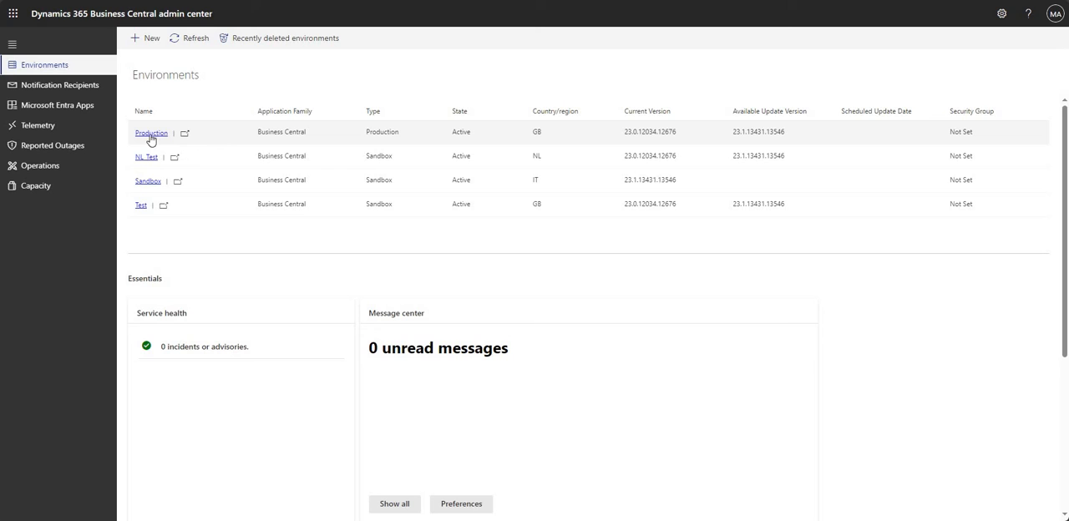
{"action": "mouse_move", "coordinate": [184, 133]}
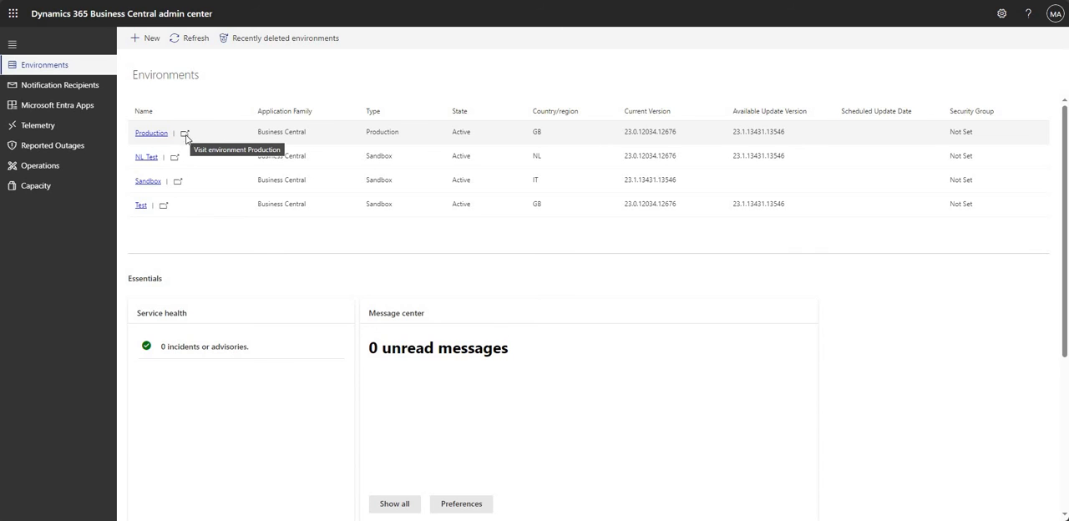
Visit the Production environment in Business Central from the admin center.
{"action": "left_click", "coordinate": [184, 133]}
{"action": "type", "text": "companie"}
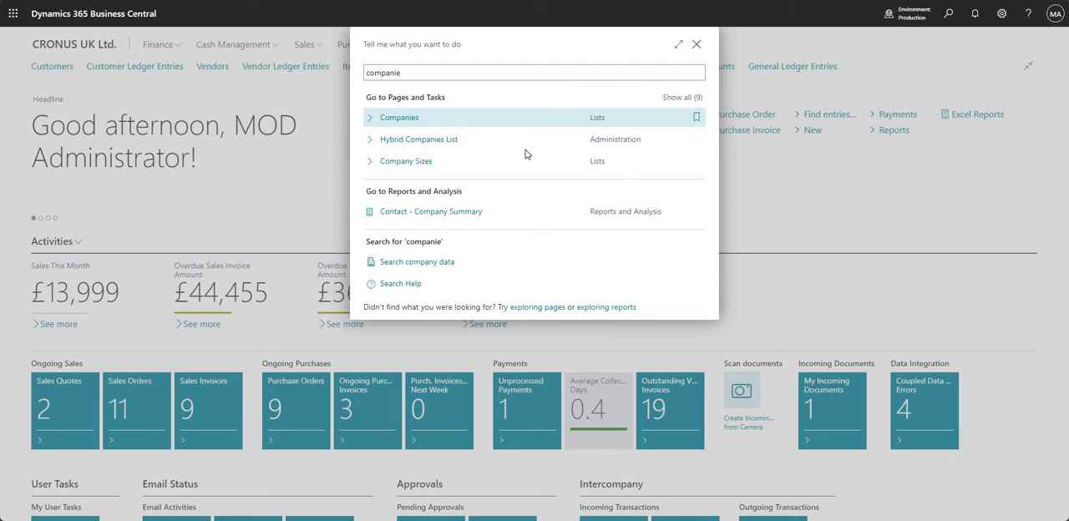
Search 'companies' in Tell me and open the Companies list page.
{"action": "left_click", "coordinate": [399, 117]}
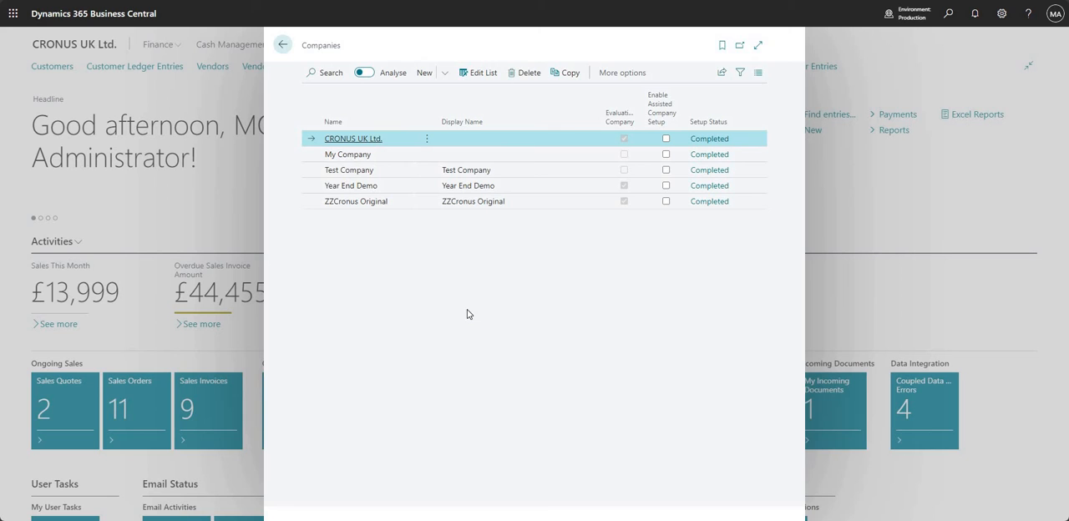
{"action": "mouse_move", "coordinate": [388, 184]}
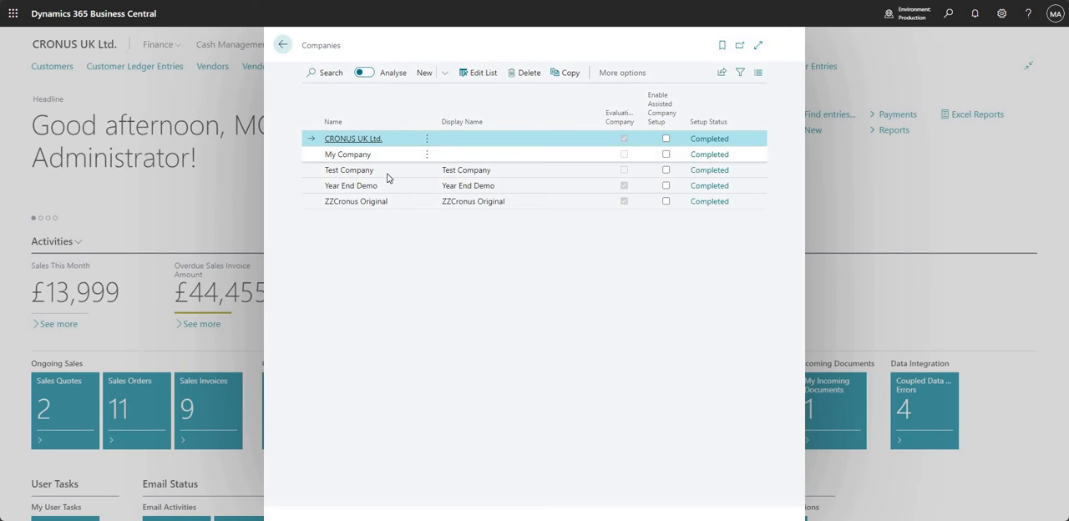
Select the CRONUS UK Ltd. row and choose Copy to open Copy Company.
{"action": "left_click", "coordinate": [356, 202]}
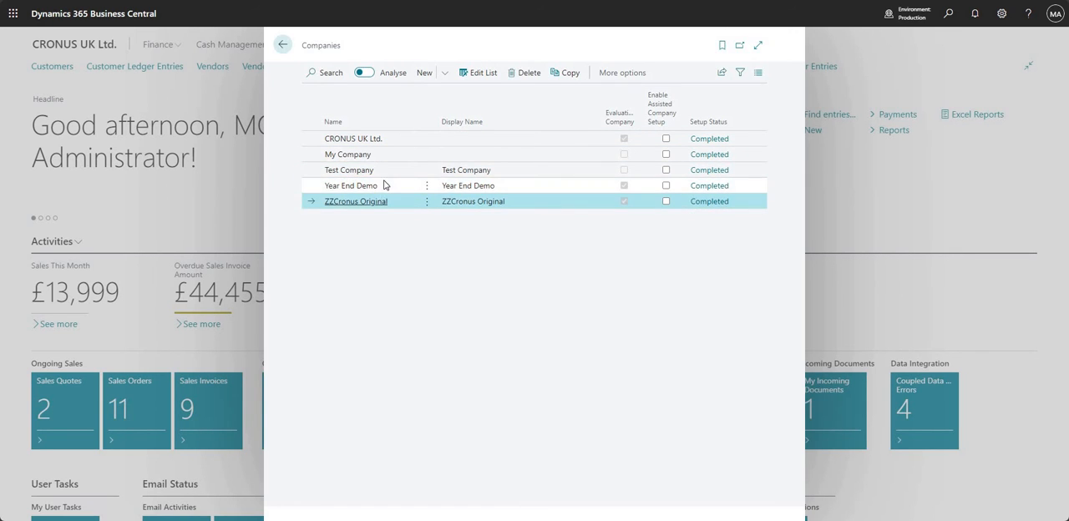
{"action": "left_click", "coordinate": [354, 139]}
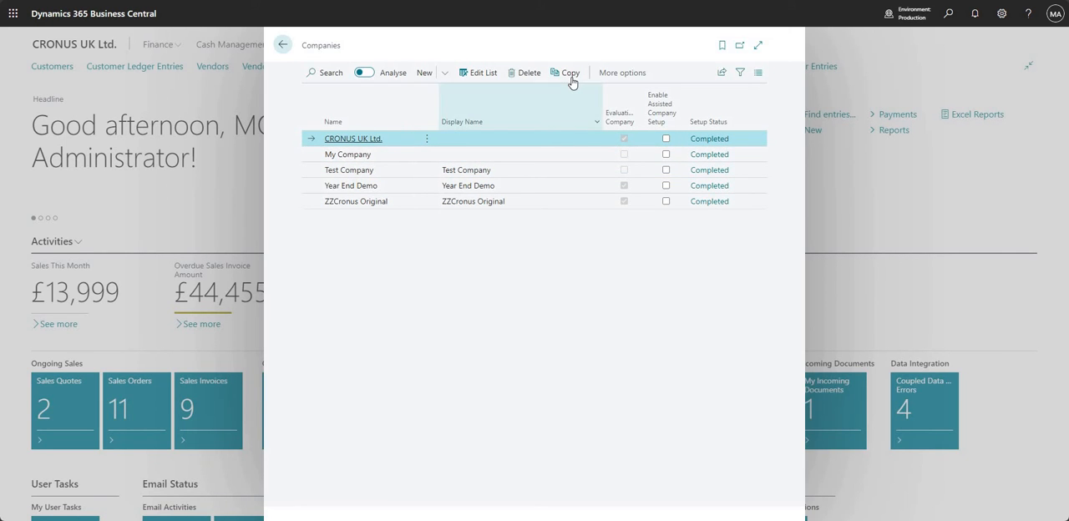
{"action": "mouse_move", "coordinate": [570, 73]}
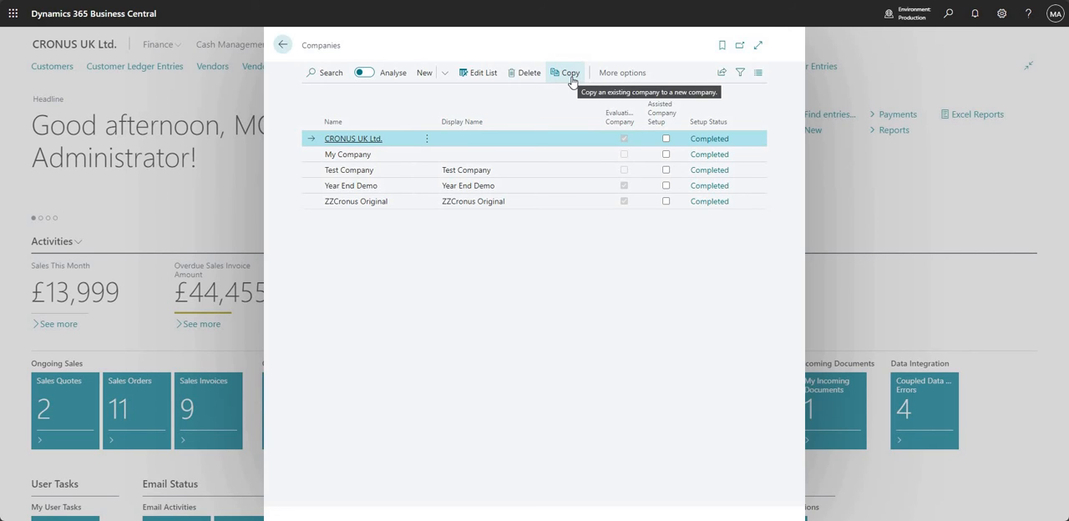
{"action": "left_click", "coordinate": [565, 72]}
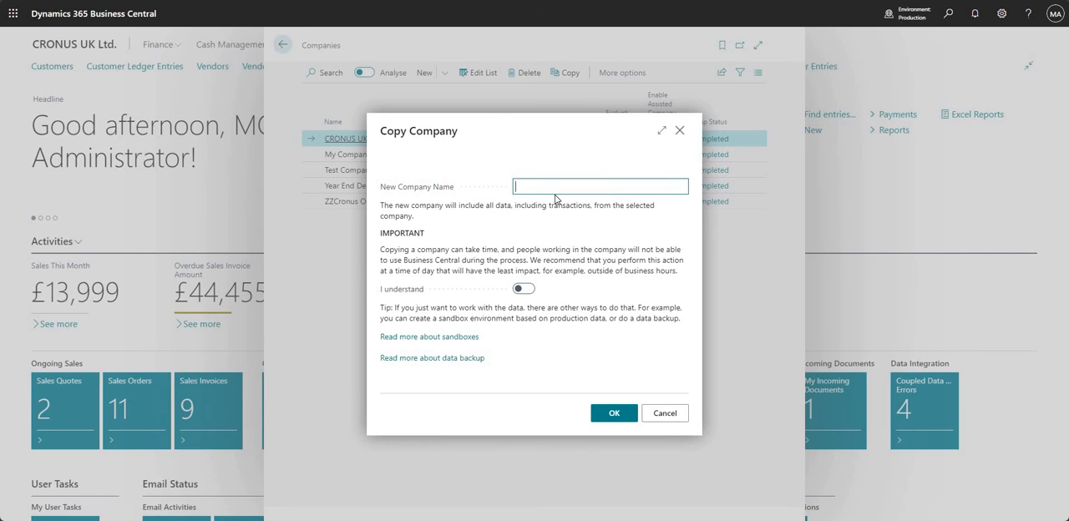
Name the new company ZZCopy, acknowledge the downtime warning, and run the copy.
{"action": "type", "text": "ZZ"}
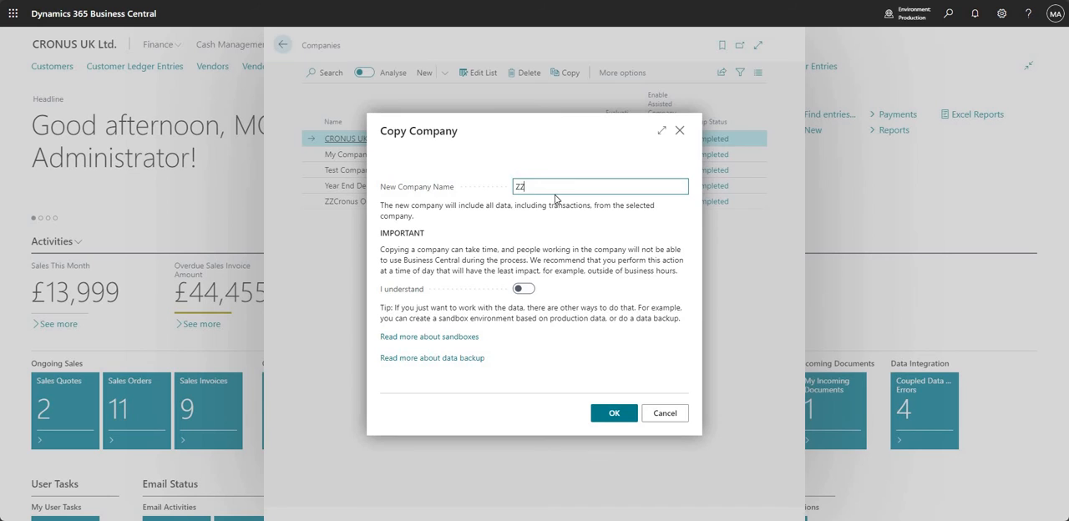
{"action": "type", "text": "Copy"}
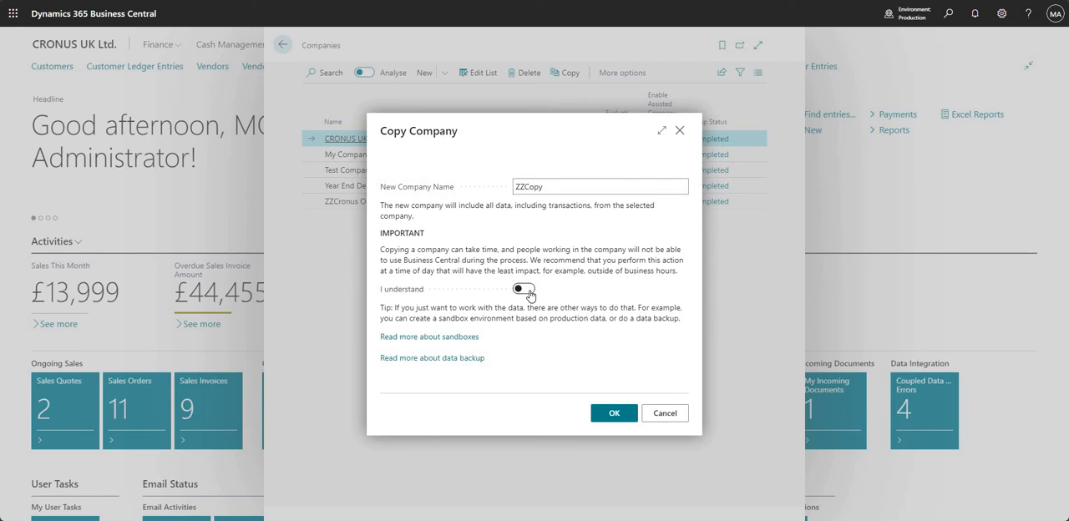
{"action": "left_click", "coordinate": [524, 288]}
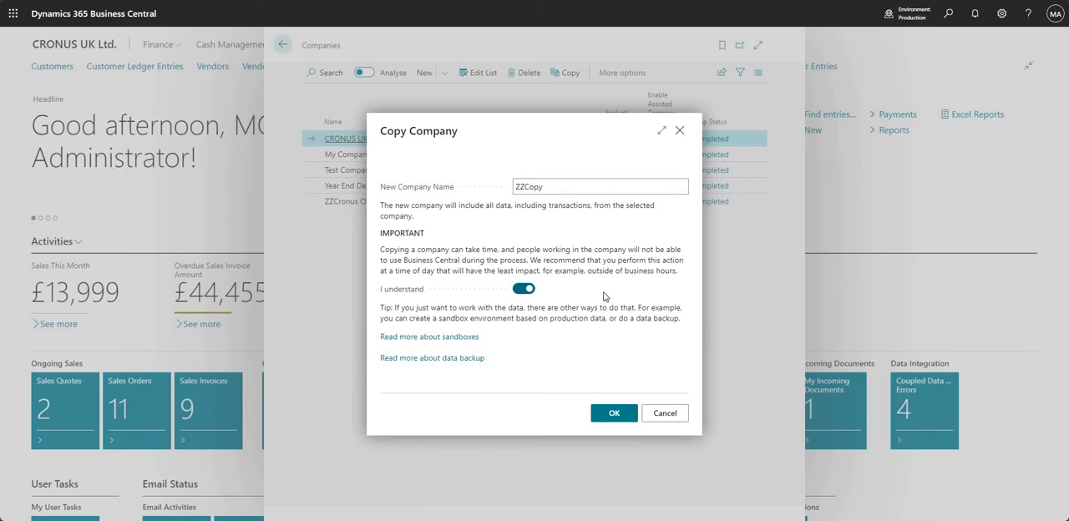
{"action": "mouse_move", "coordinate": [613, 361]}
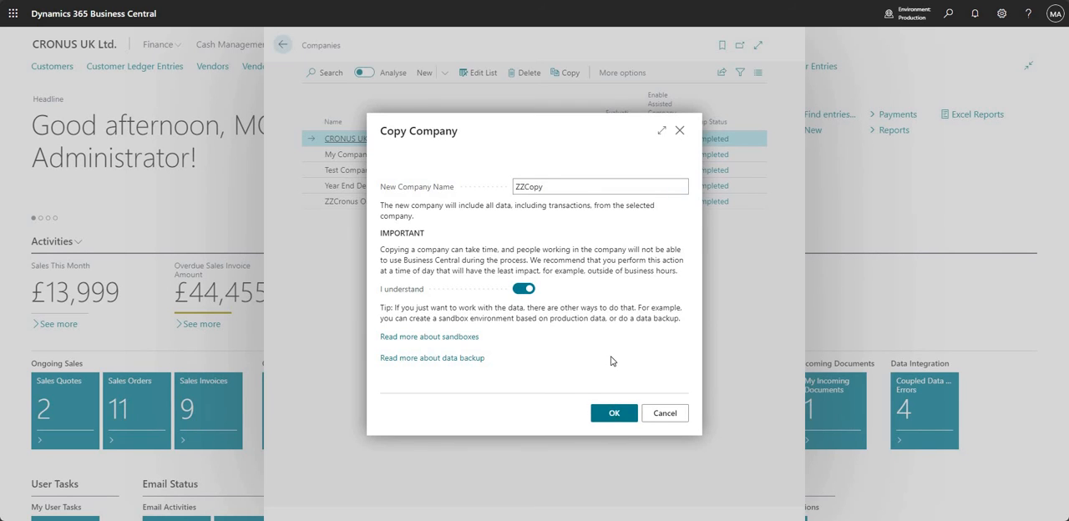
{"action": "left_click", "coordinate": [614, 413]}
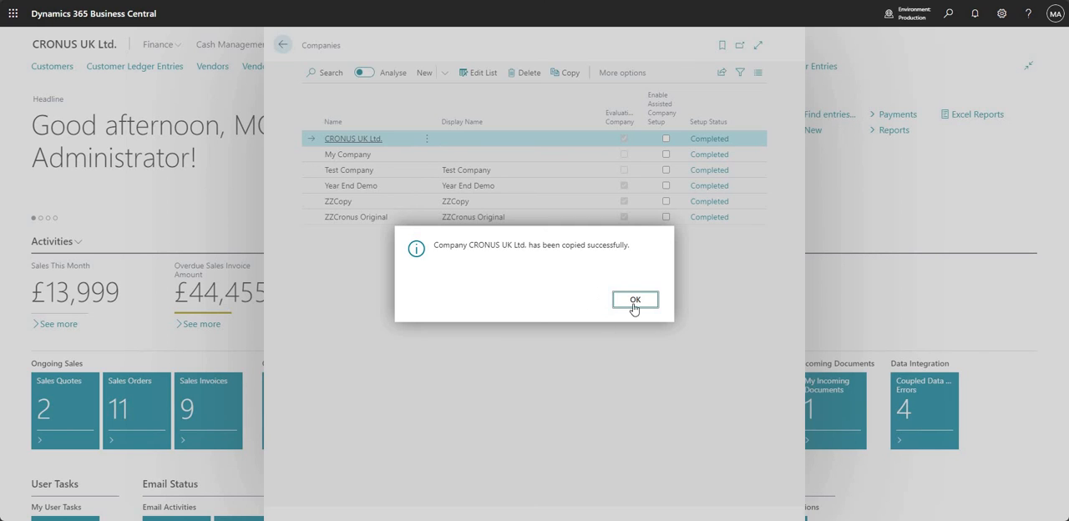
Dismiss the 'copied successfully' message and select the new ZZCopy row.
{"action": "left_click", "coordinate": [635, 299]}
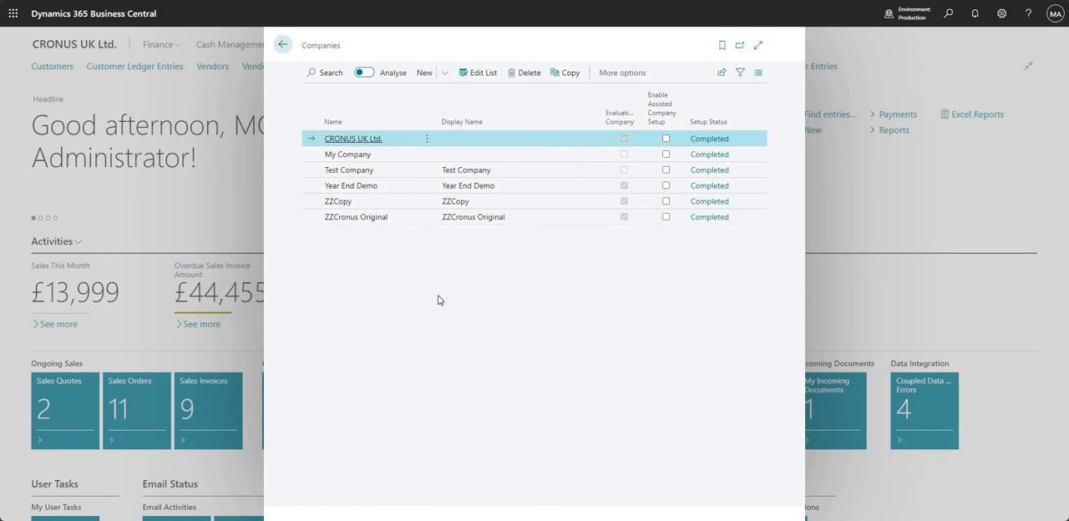
{"action": "left_click", "coordinate": [338, 201]}
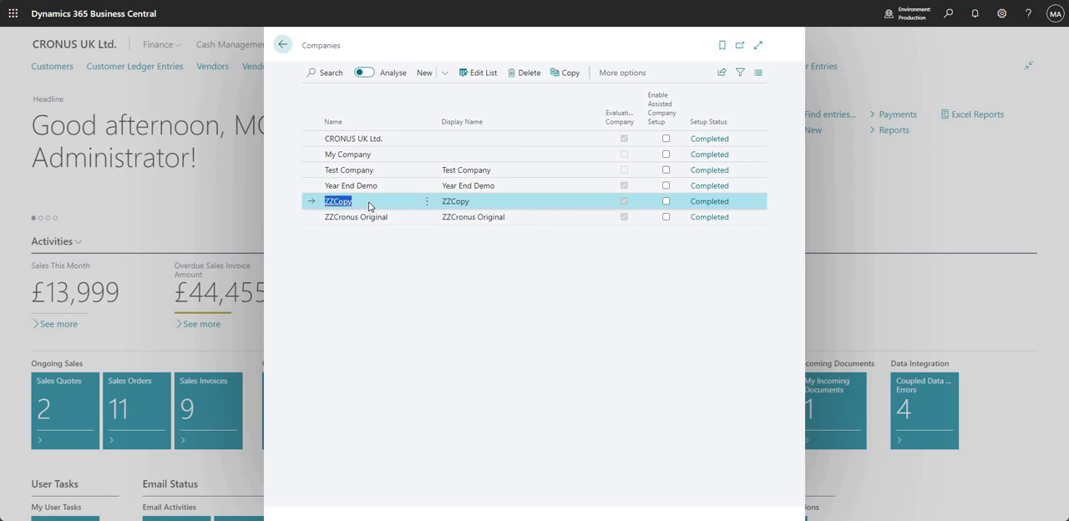
{"action": "mouse_move", "coordinate": [374, 207]}
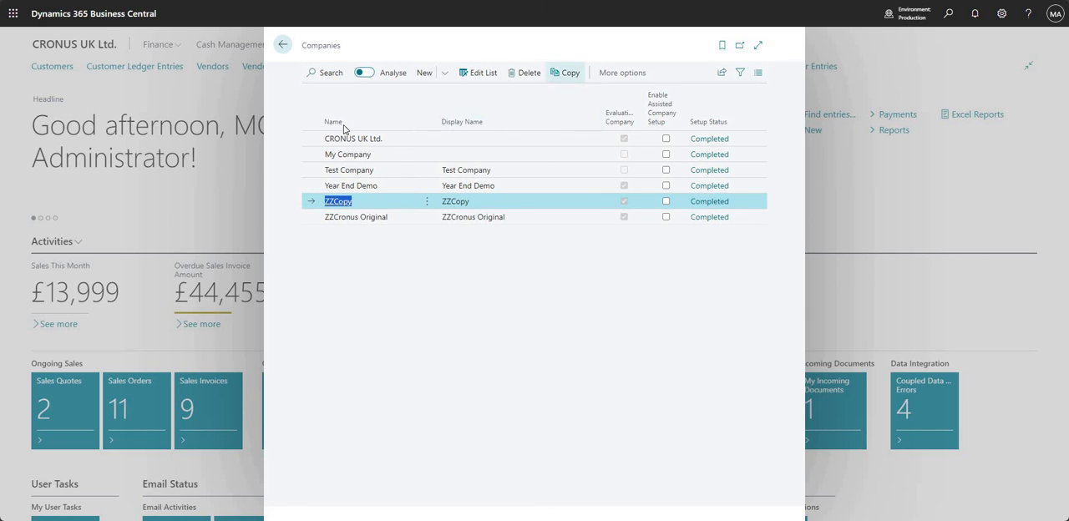
{"action": "left_click", "coordinate": [353, 138]}
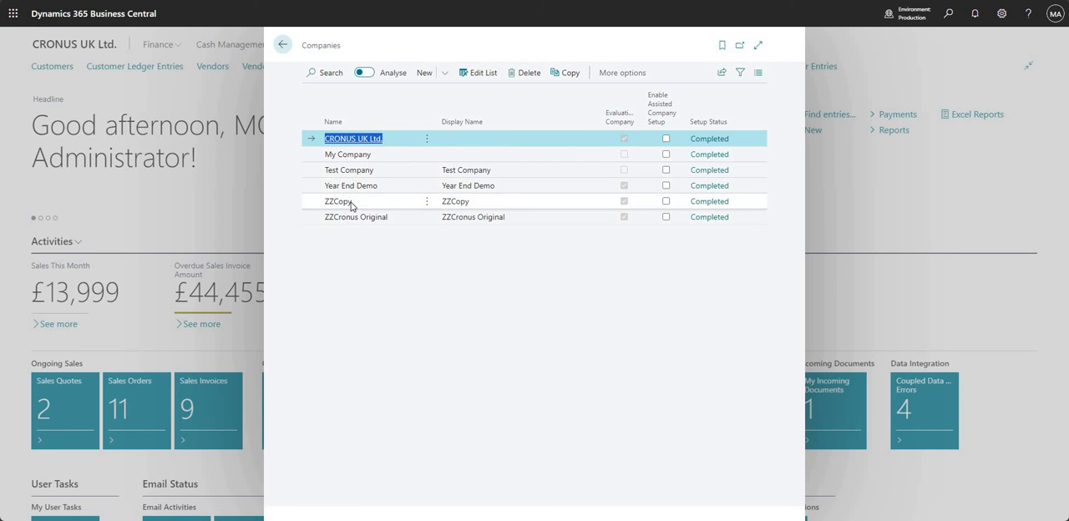
{"action": "left_click", "coordinate": [338, 201]}
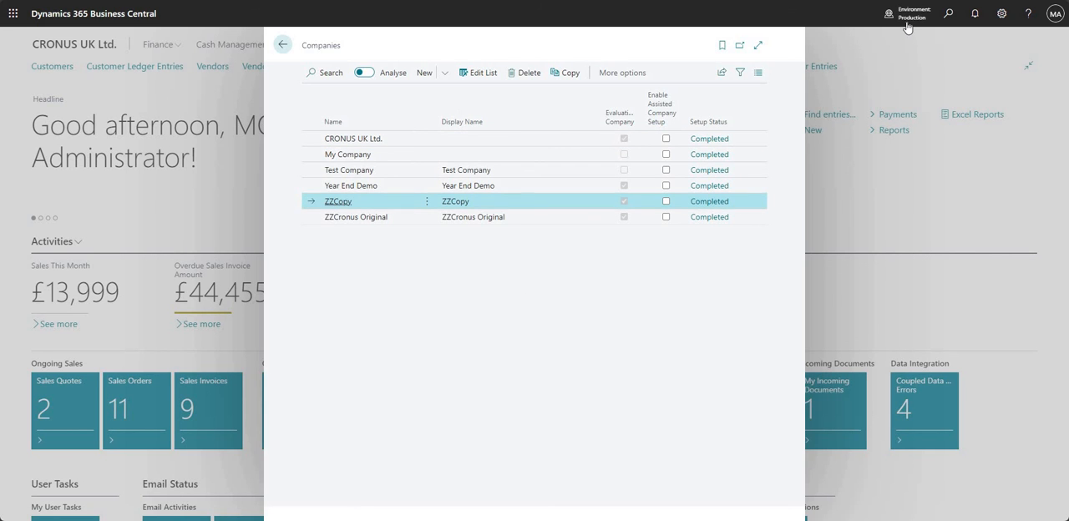
{"action": "left_click", "coordinate": [907, 13]}
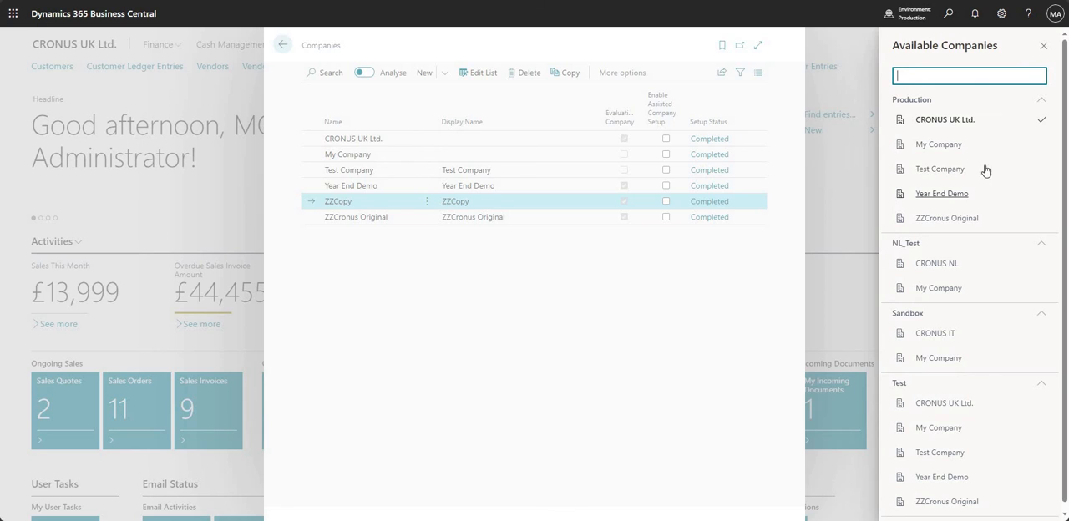
{"action": "mouse_move", "coordinate": [992, 17]}
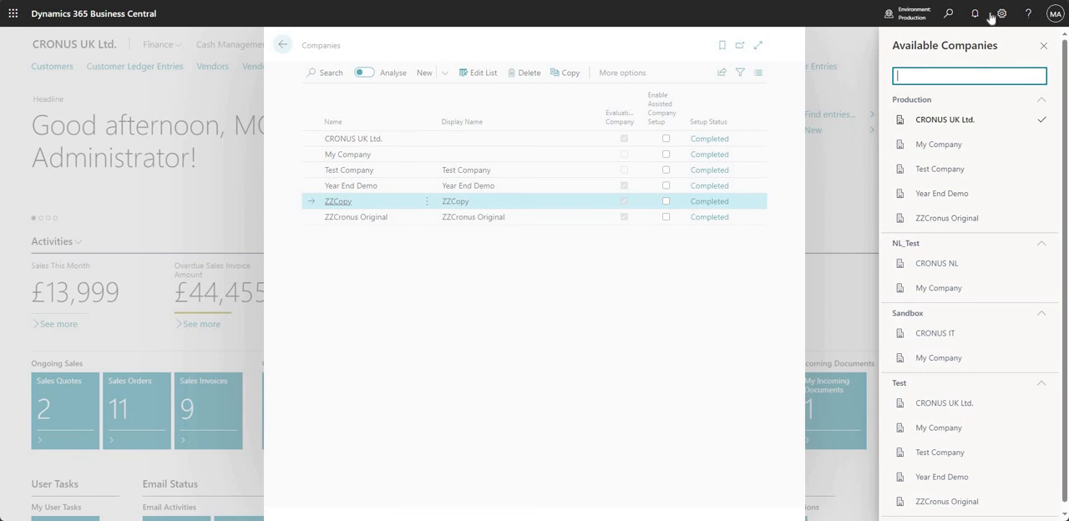
{"action": "left_click", "coordinate": [1002, 13]}
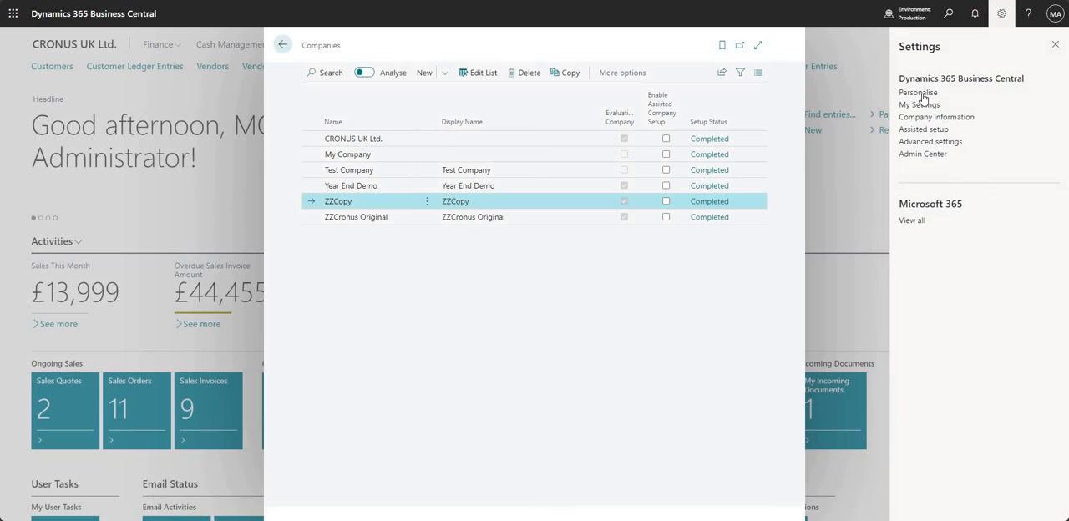
{"action": "left_click", "coordinate": [919, 104]}
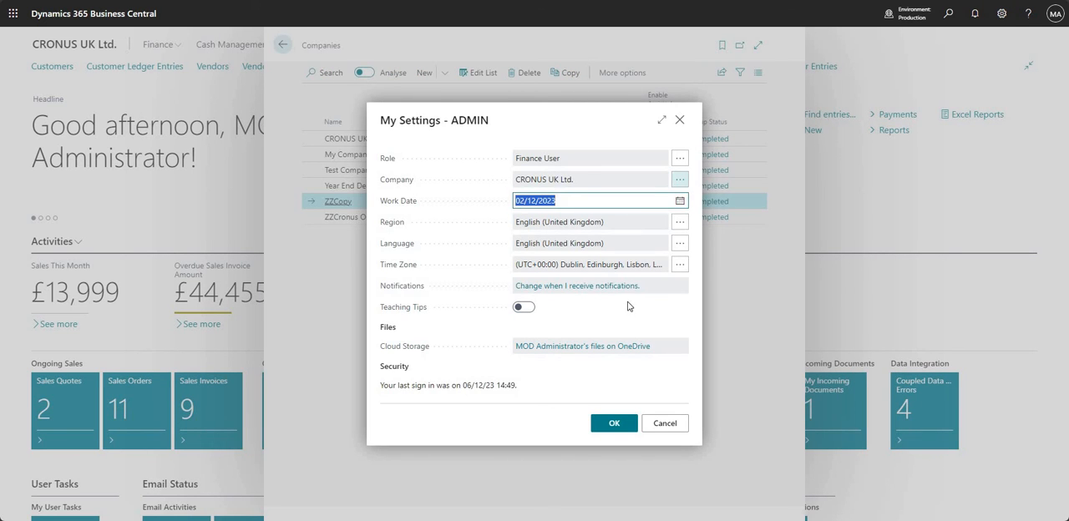
{"action": "left_click", "coordinate": [680, 178]}
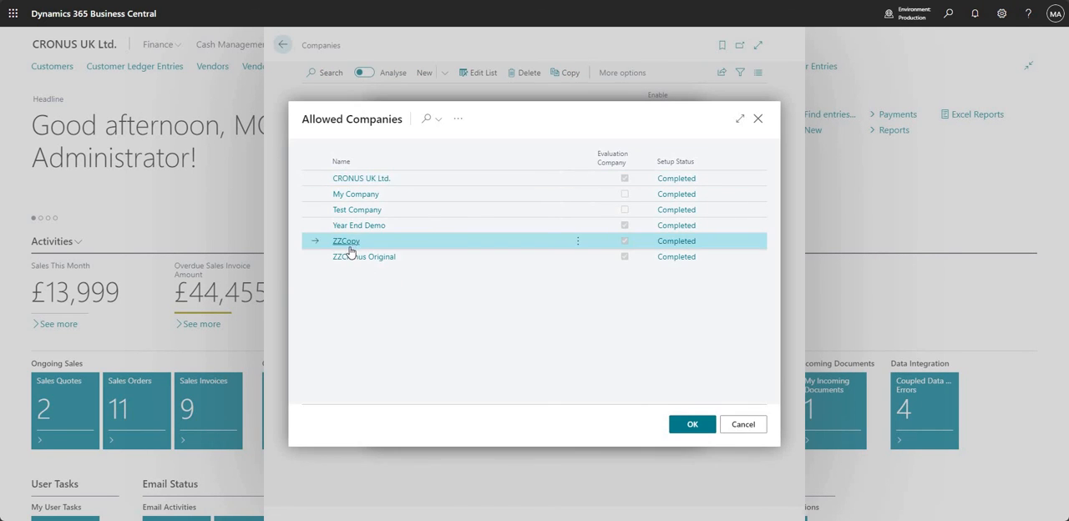
{"action": "mouse_move", "coordinate": [345, 241]}
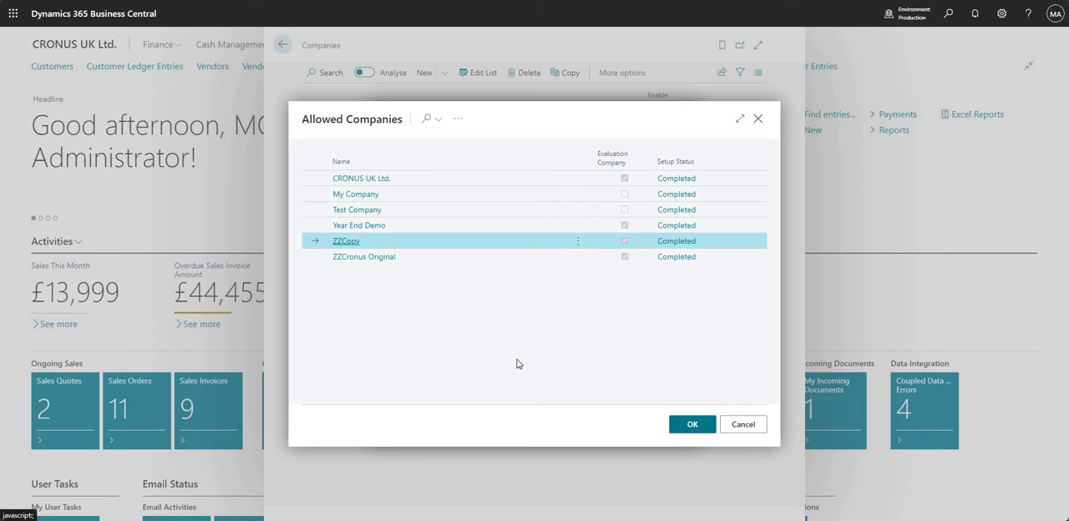
{"action": "left_click", "coordinate": [692, 424]}
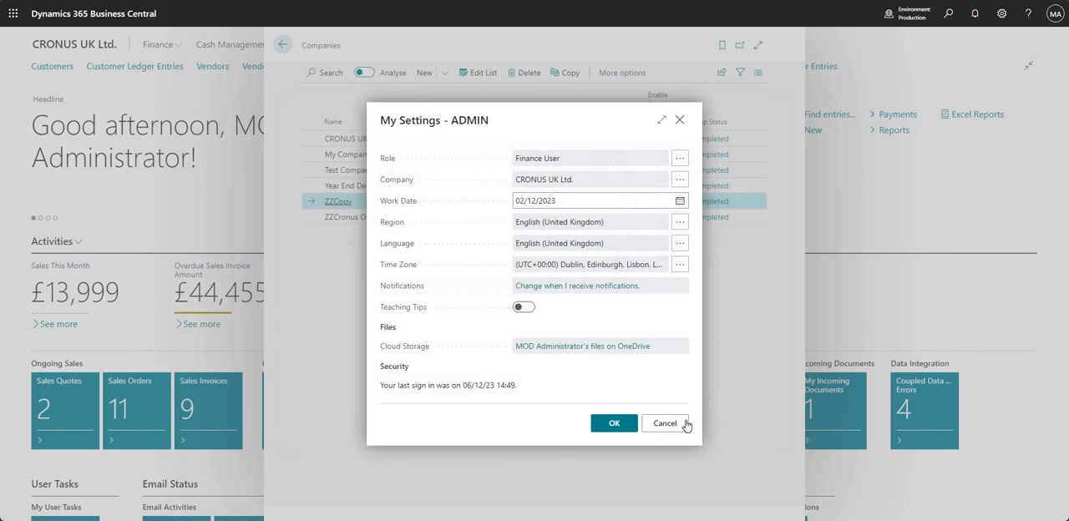
{"action": "left_click", "coordinate": [665, 424]}
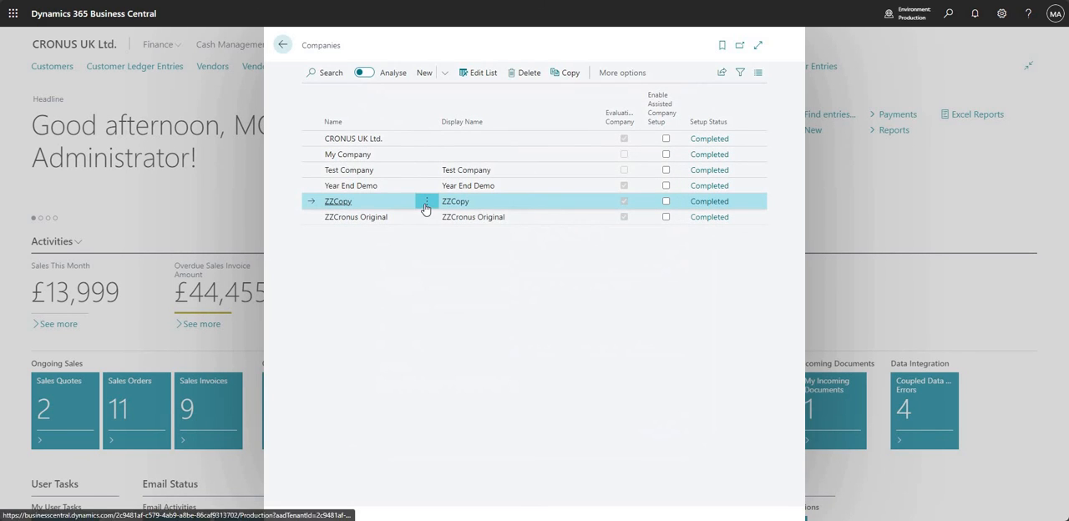
{"action": "left_click", "coordinate": [426, 205]}
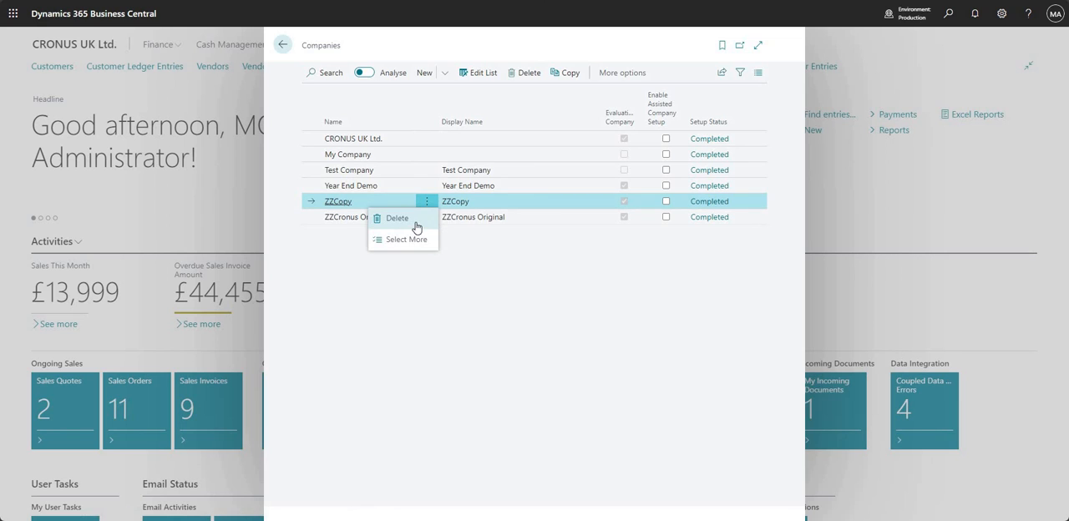
{"action": "mouse_move", "coordinate": [409, 244]}
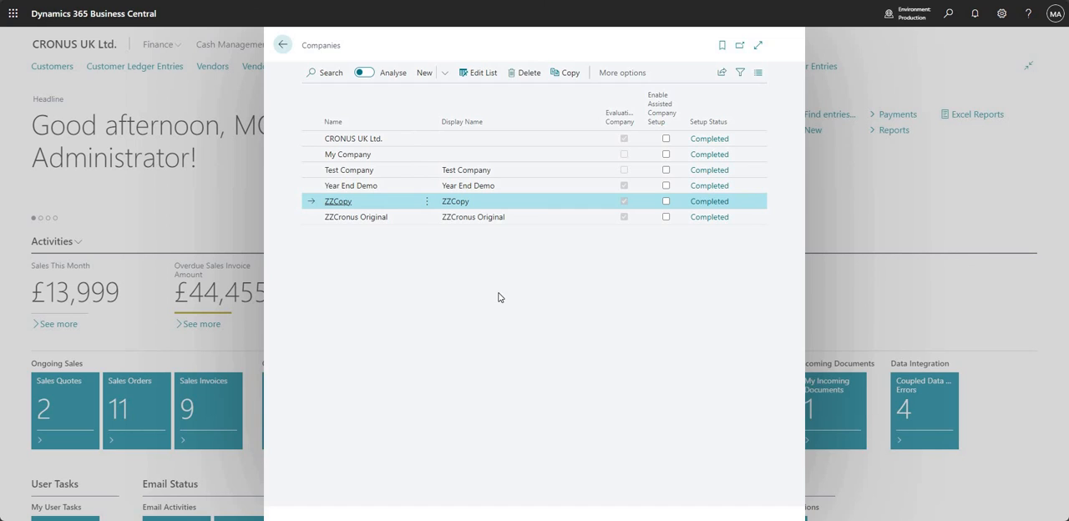
{"action": "mouse_move", "coordinate": [474, 290]}
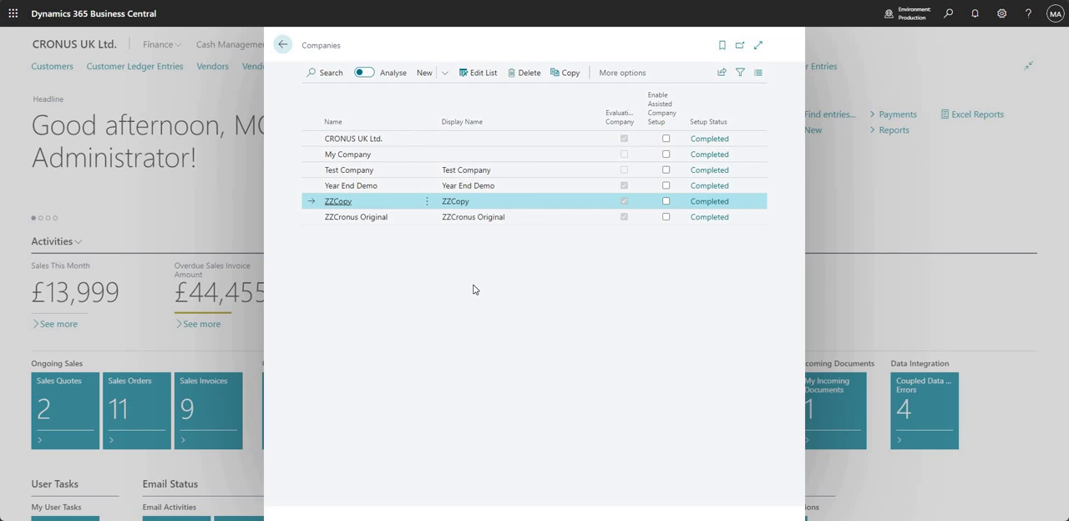
{"action": "mouse_move", "coordinate": [267, 217]}
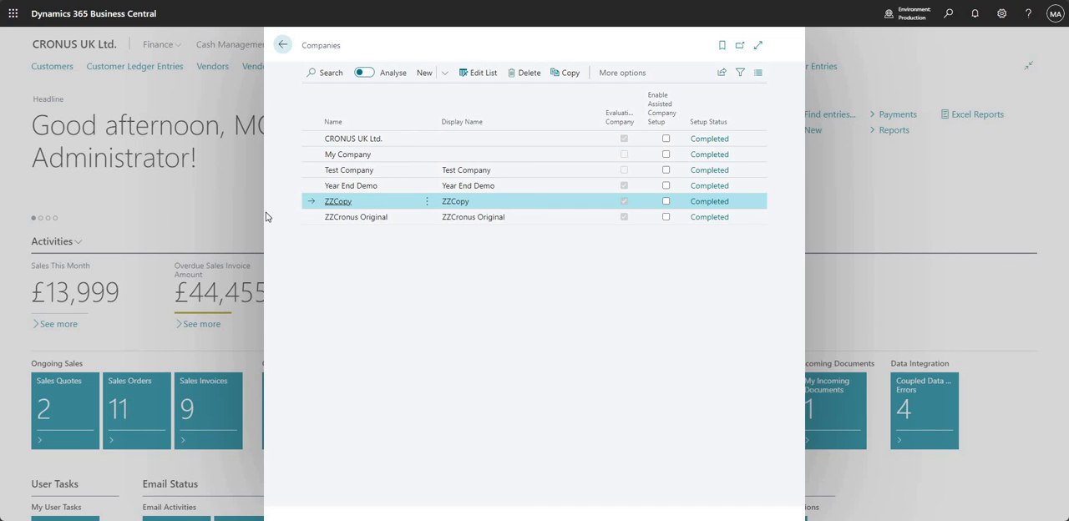